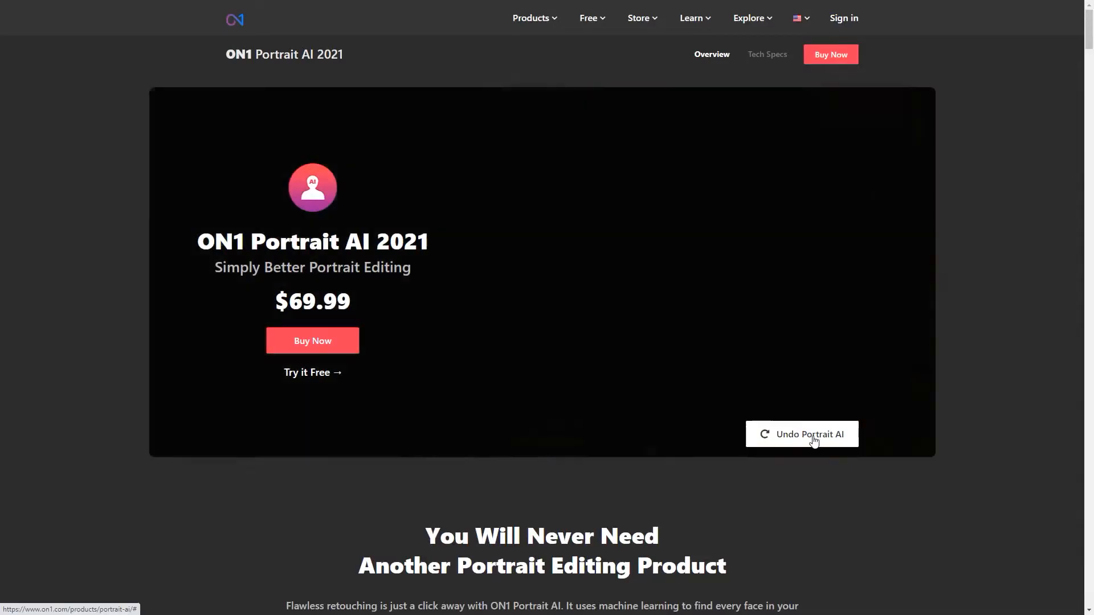
# Undo the hero portrait's retouch and browse down the Portrait AI 2021 product page
pyautogui.click(801, 434)
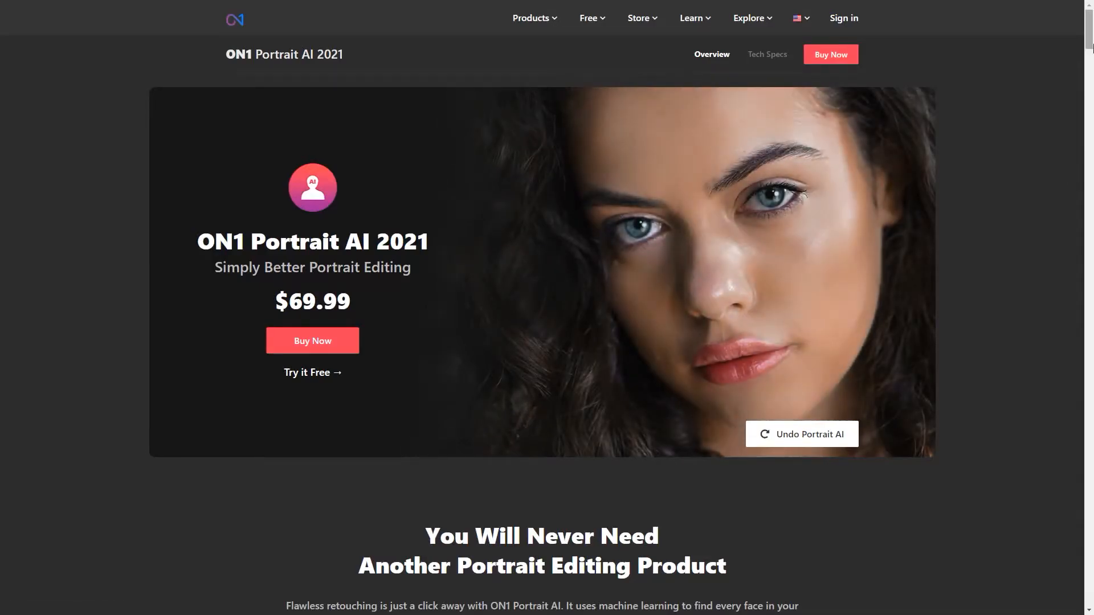
pyautogui.scroll(-3)
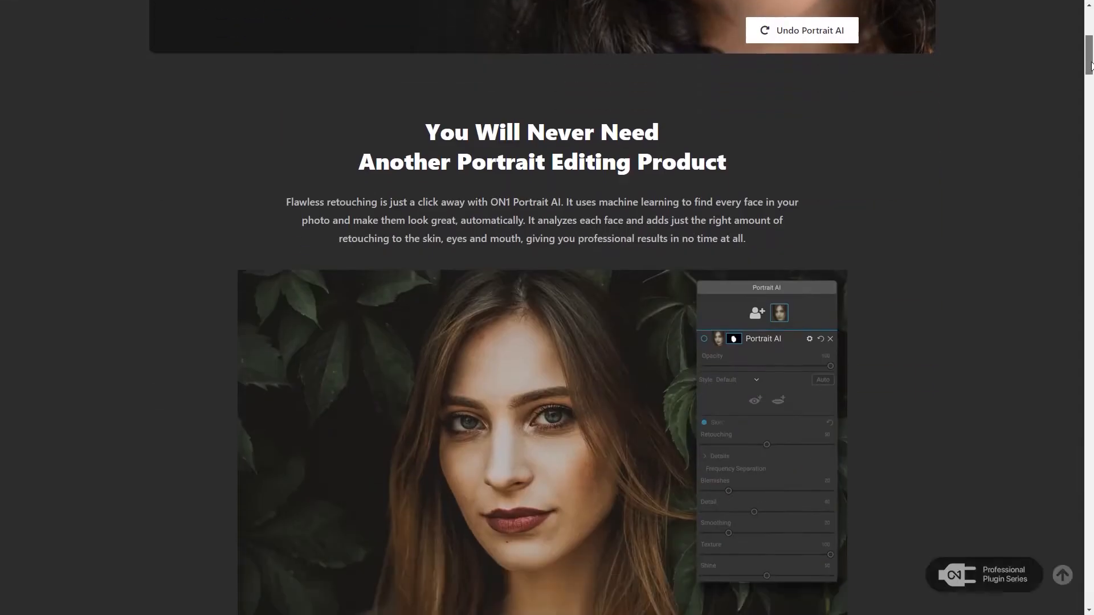
pyautogui.scroll(-3)
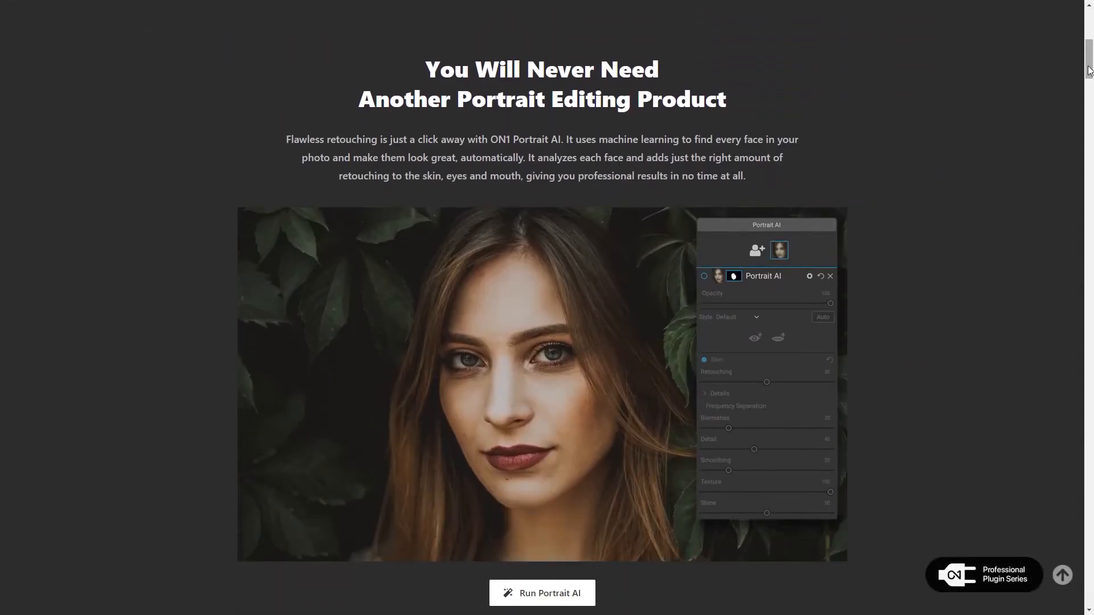
pyautogui.scroll(-3)
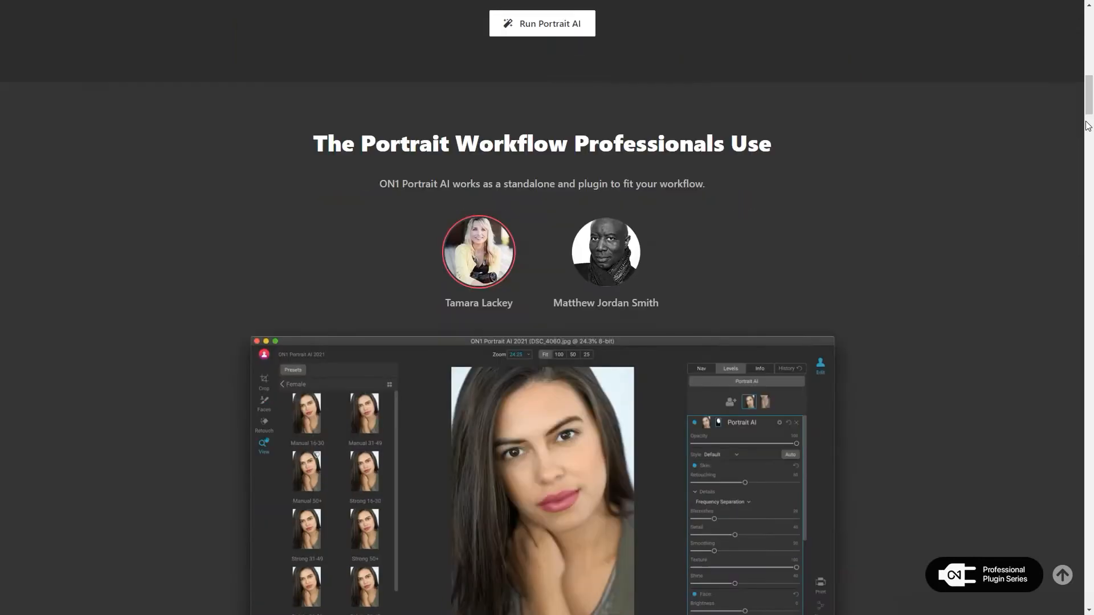
pyautogui.scroll(-3)
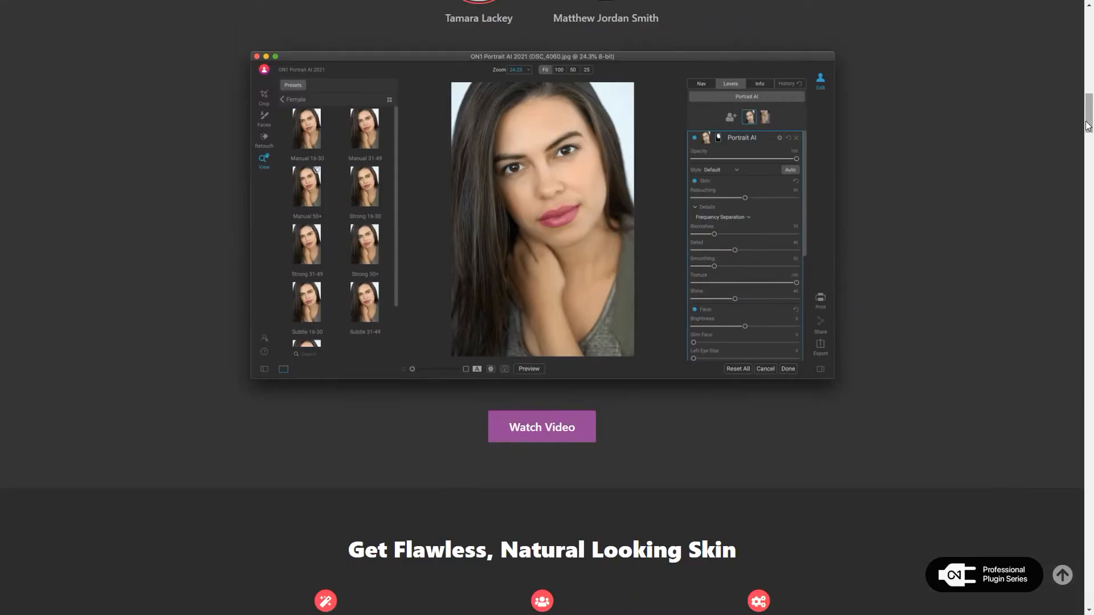
pyautogui.scroll(-3)
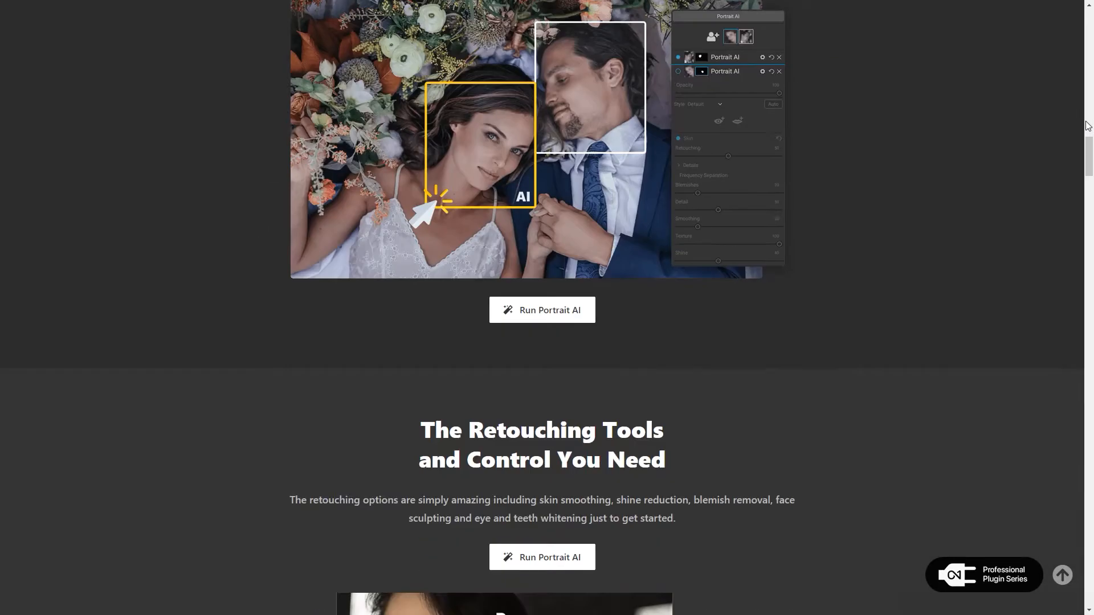
pyautogui.scroll(-3)
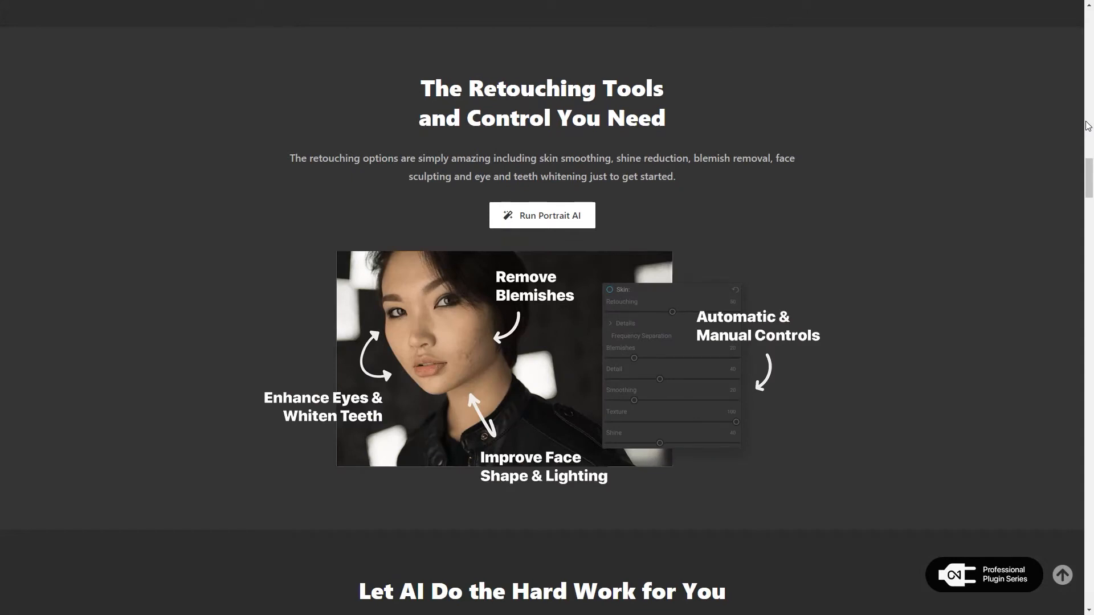
pyautogui.scroll(-3)
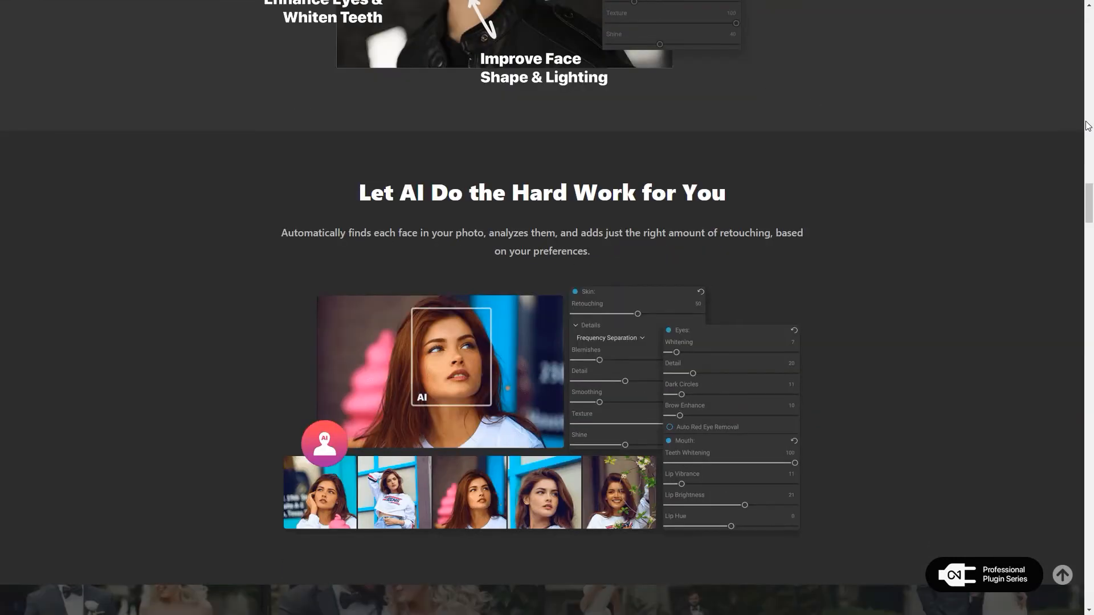
pyautogui.scroll(-3)
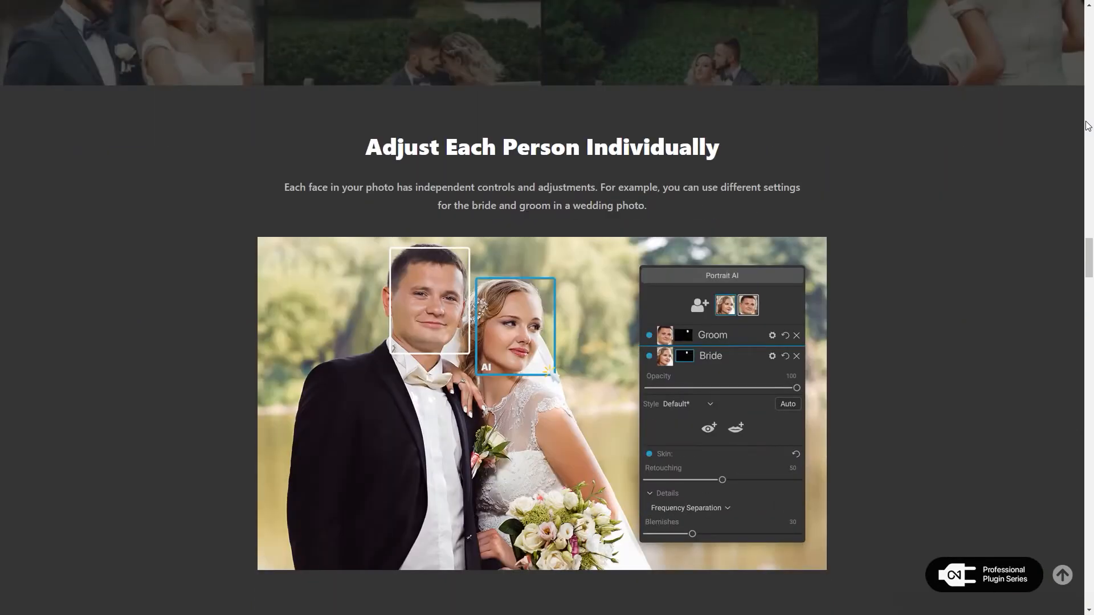
pyautogui.scroll(-3)
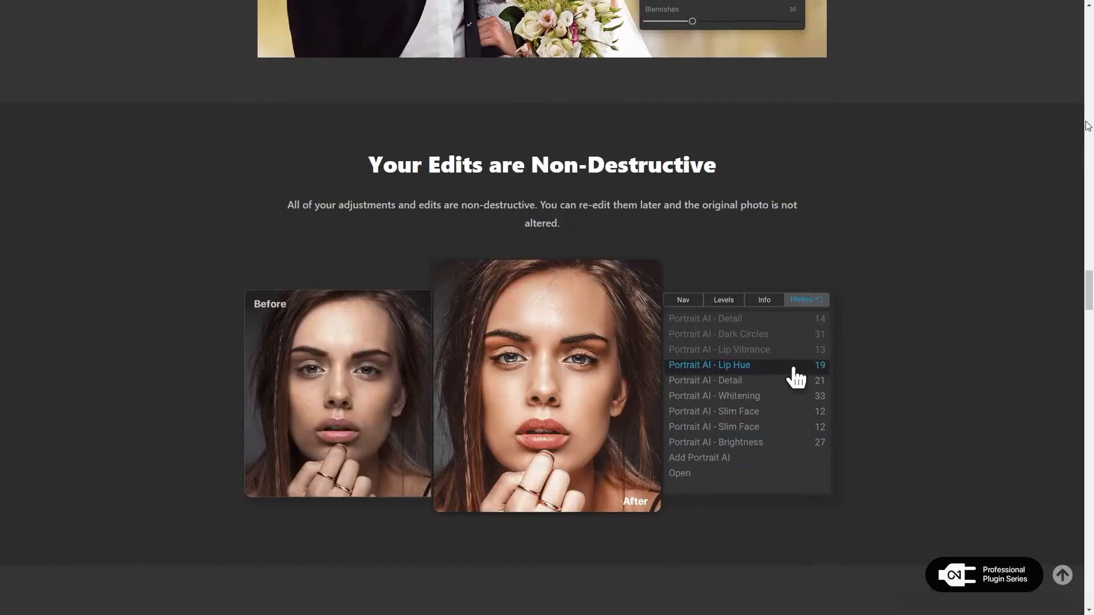
pyautogui.scroll(-3)
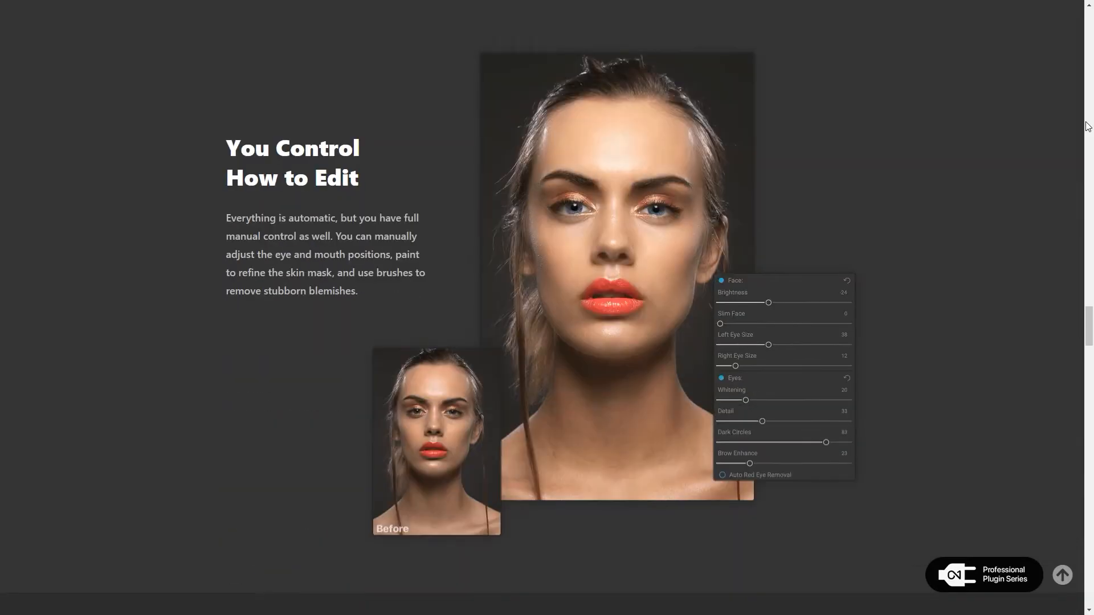
pyautogui.scroll(-3)
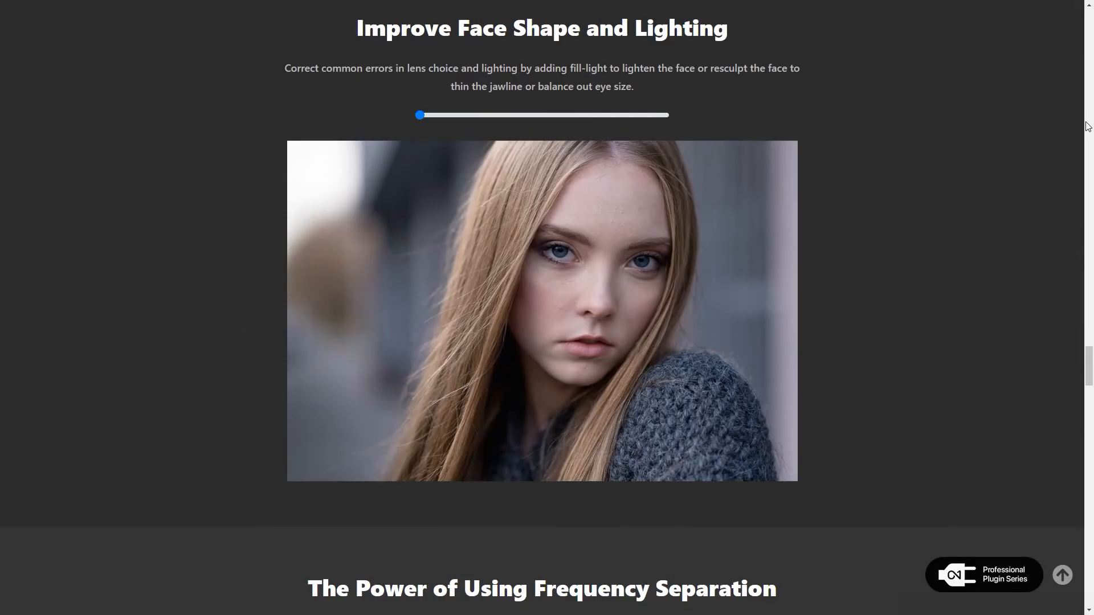
# Compare the face-shape before/after slider and continue to the Easily Remove Blemishes feature
pyautogui.moveTo(418, 114); pyautogui.dragTo(636, 114)
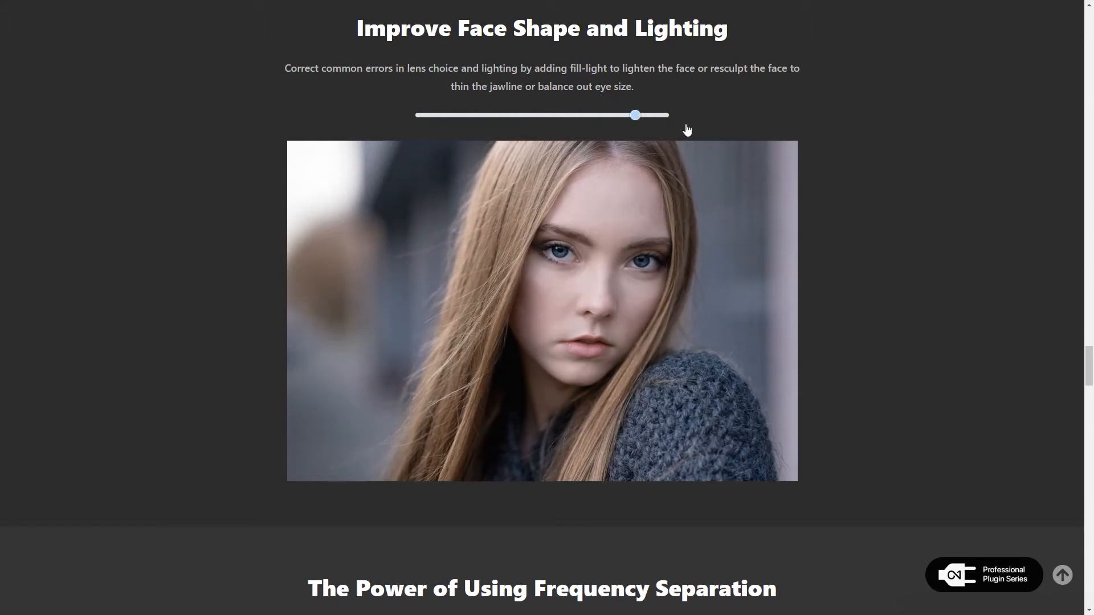
pyautogui.scroll(-3)
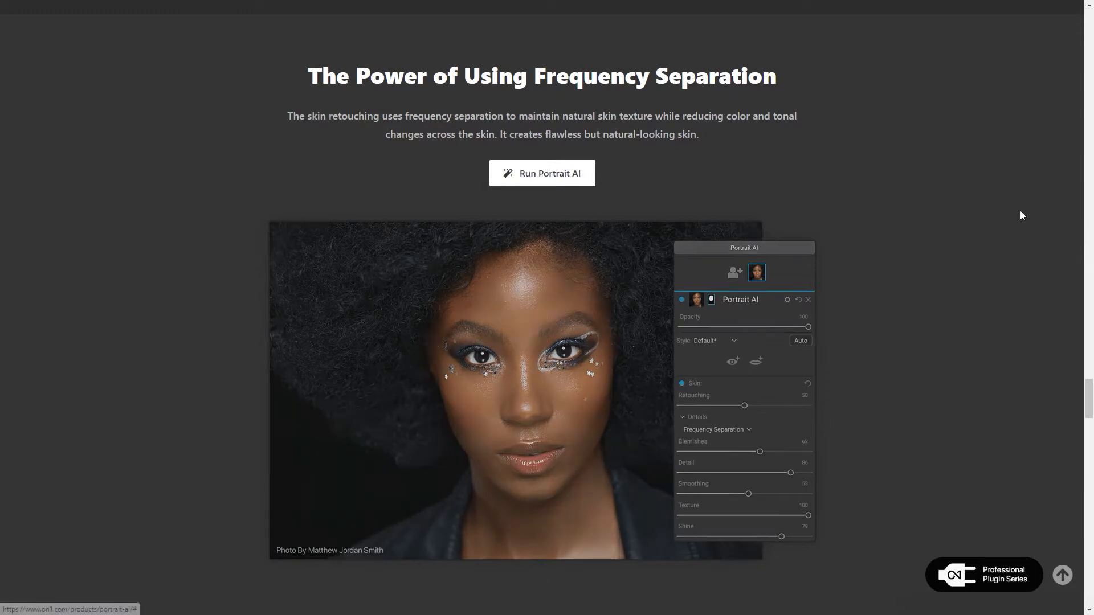
pyautogui.scroll(-3)
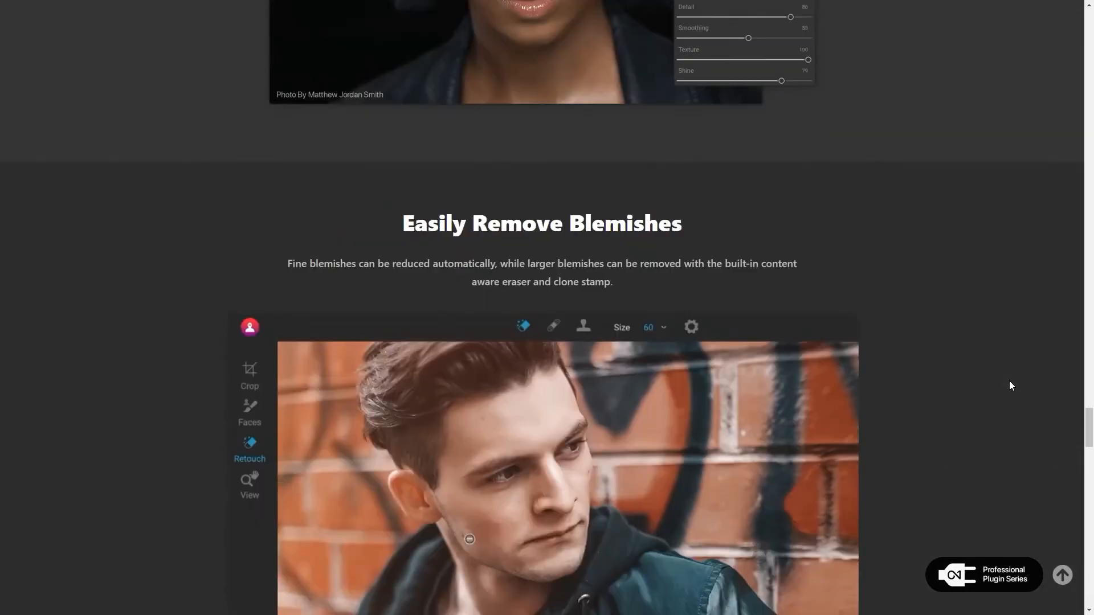
pyautogui.scroll(-3)
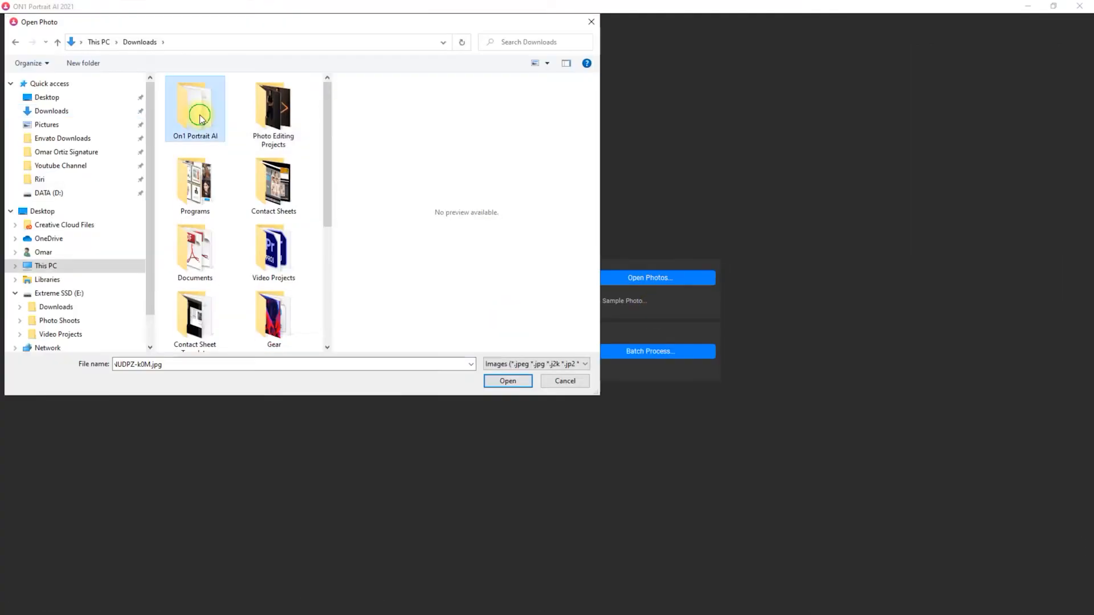
# Choose the On1 Portrait AI folder in Downloads to open the close-up portrait JPG
pyautogui.click(507, 380)
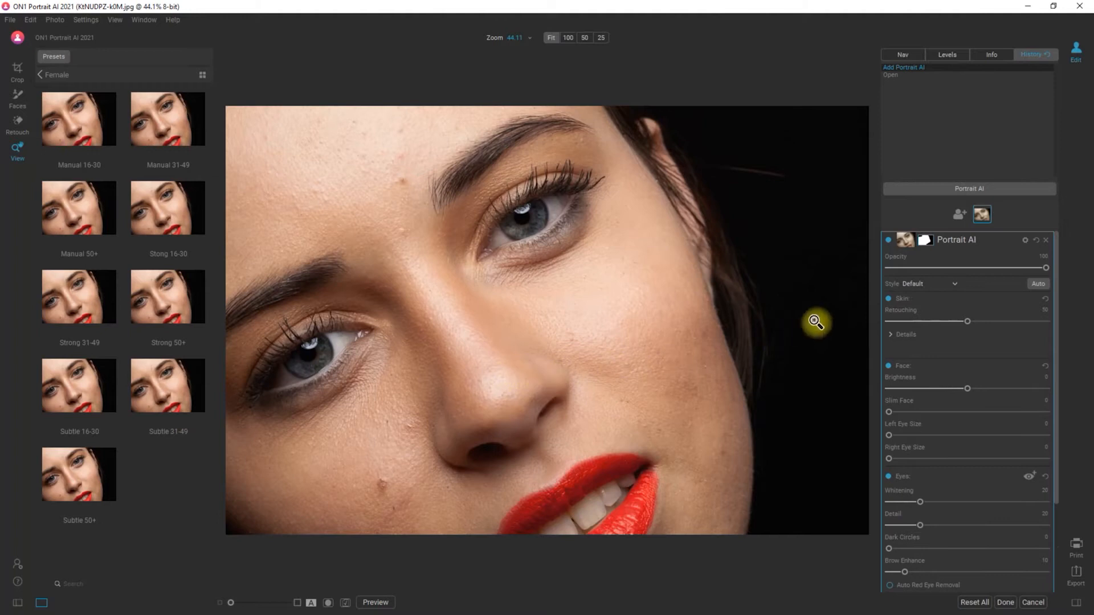
# Switch the automatic Portrait AI retouching off and on twice to compare before and after
pyautogui.click(889, 241)
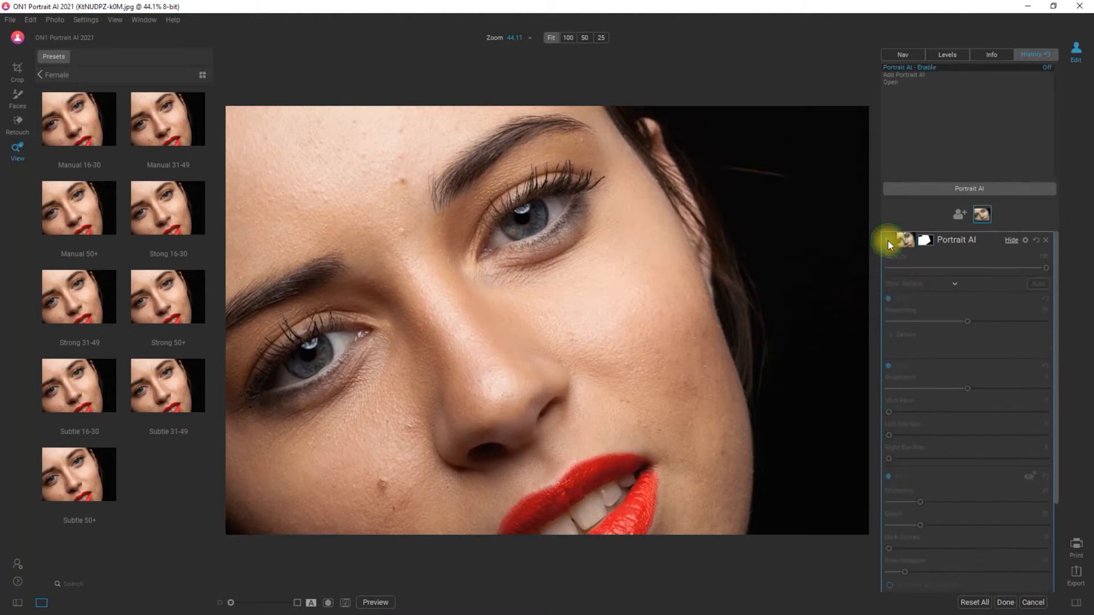
pyautogui.click(887, 240)
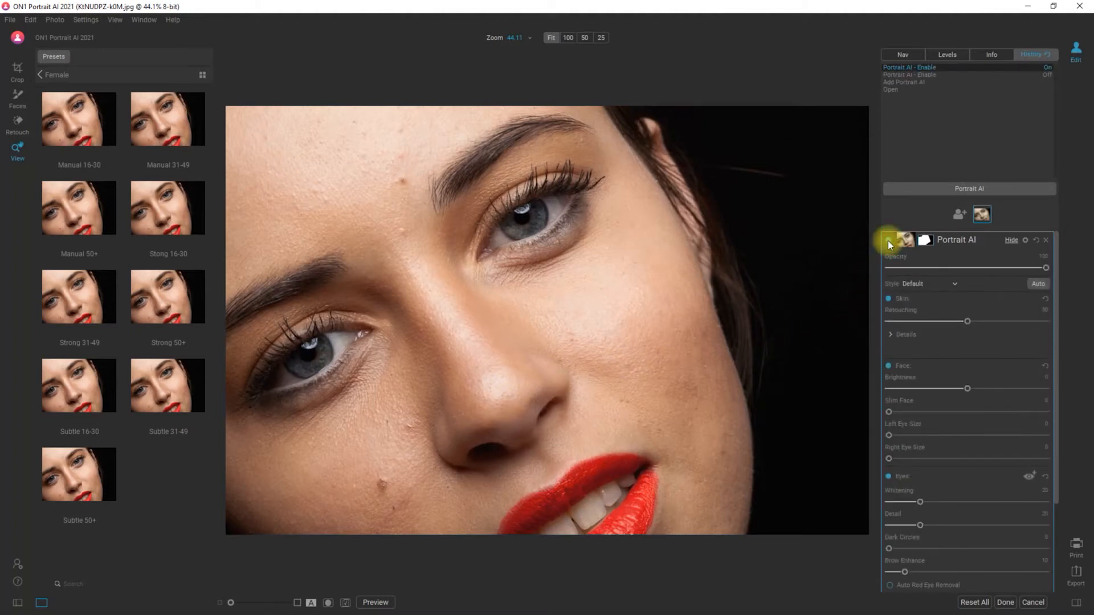
pyautogui.click(887, 241)
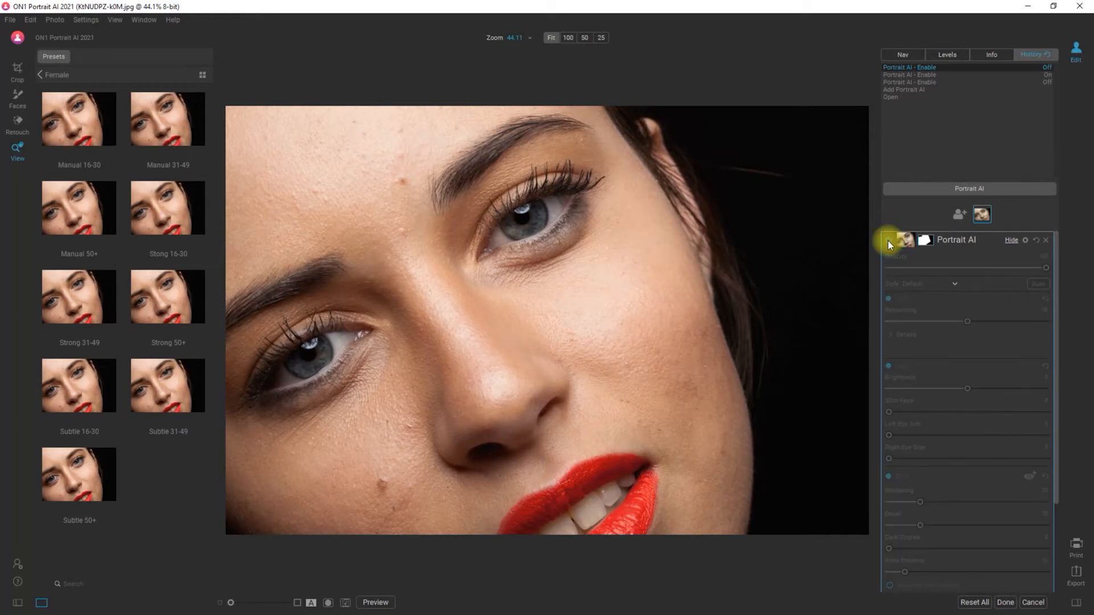
pyautogui.click(889, 239)
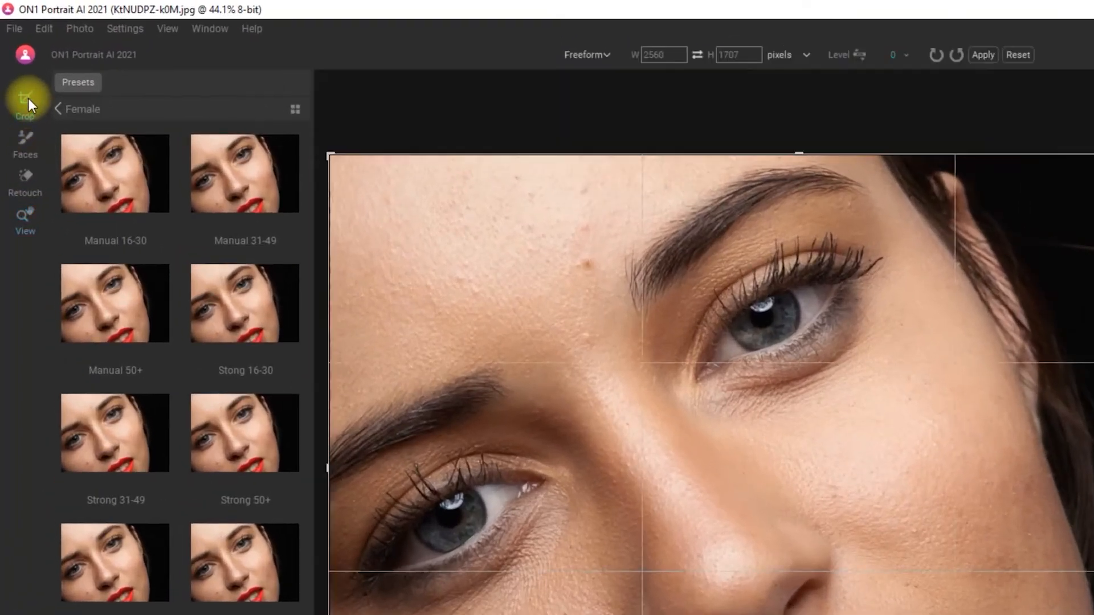
pyautogui.moveTo(25, 102)
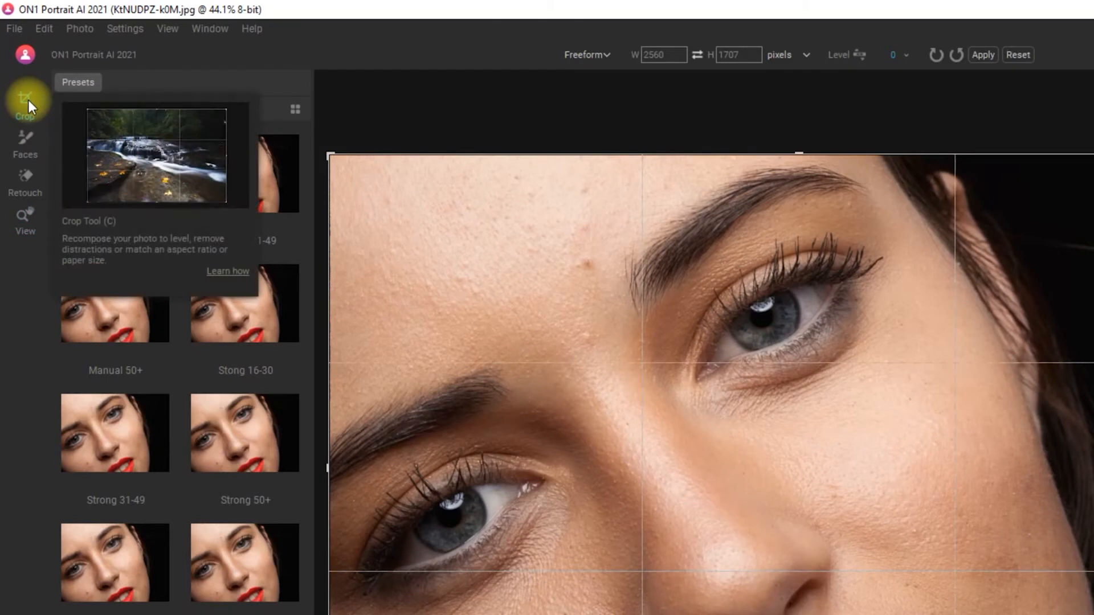
pyautogui.click(25, 144)
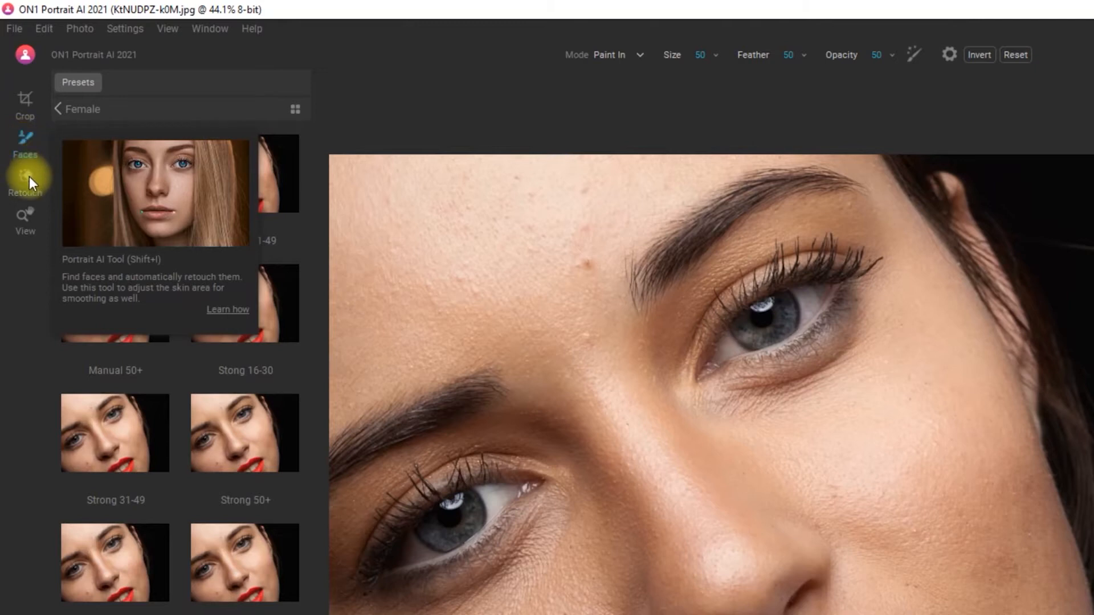
pyautogui.click(24, 178)
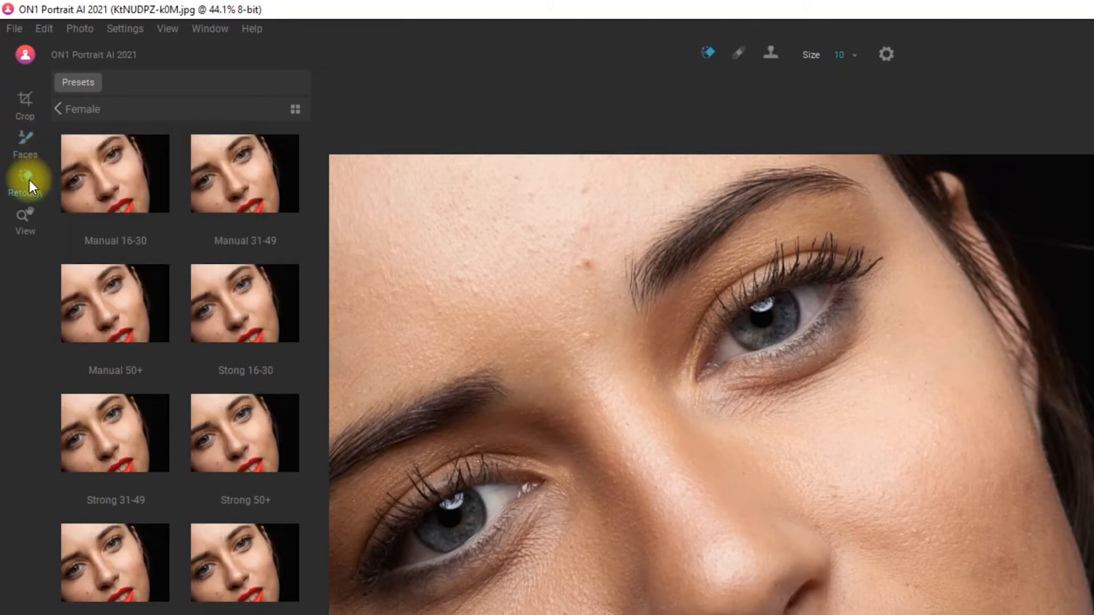
pyautogui.moveTo(24, 174)
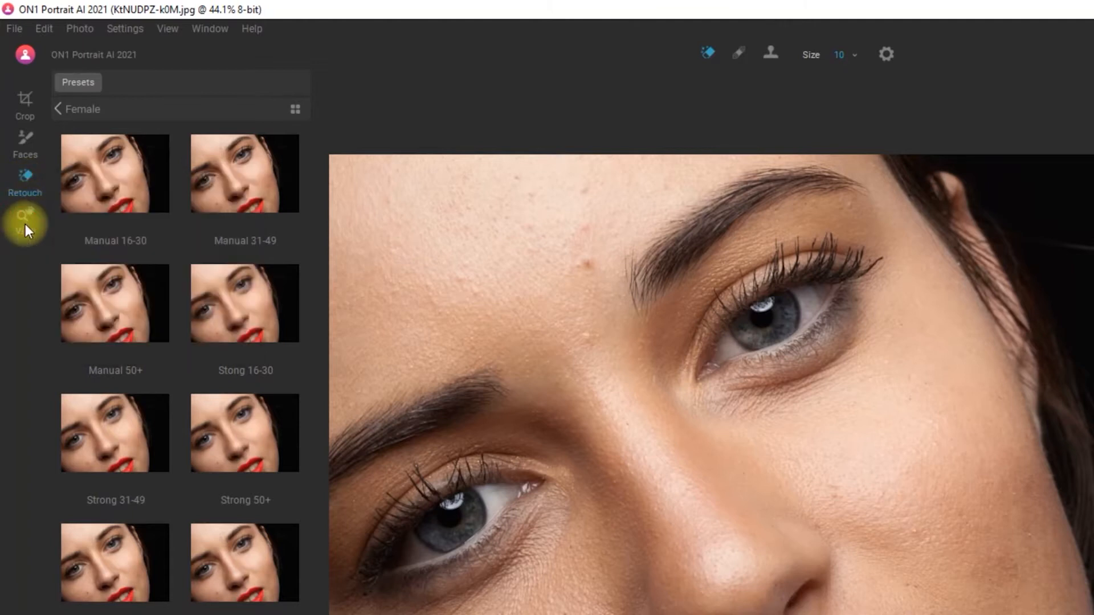
pyautogui.click(24, 220)
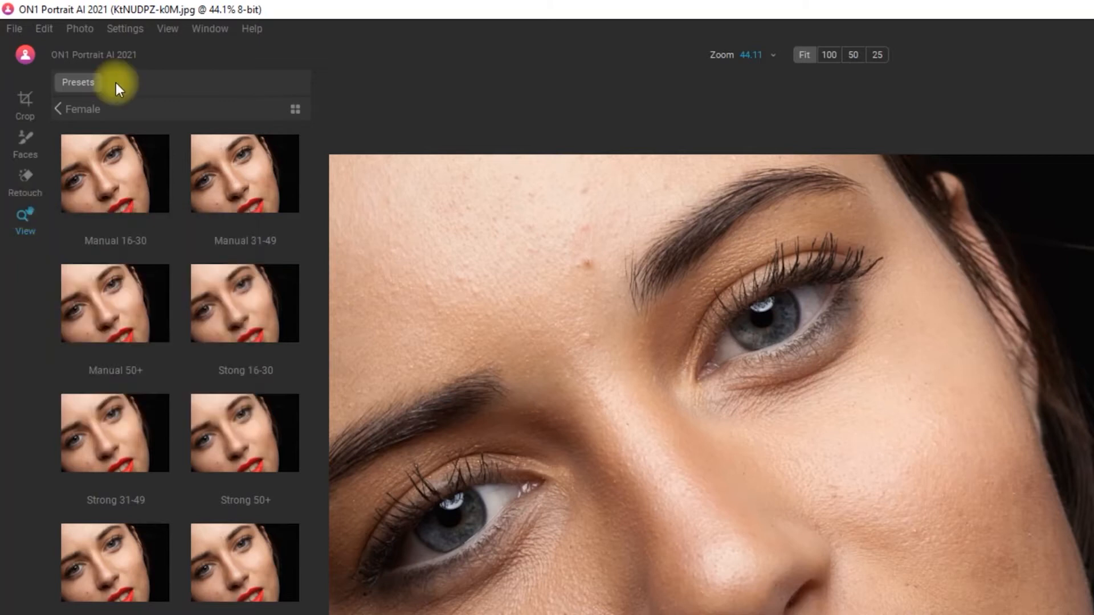
pyautogui.moveTo(127, 111)
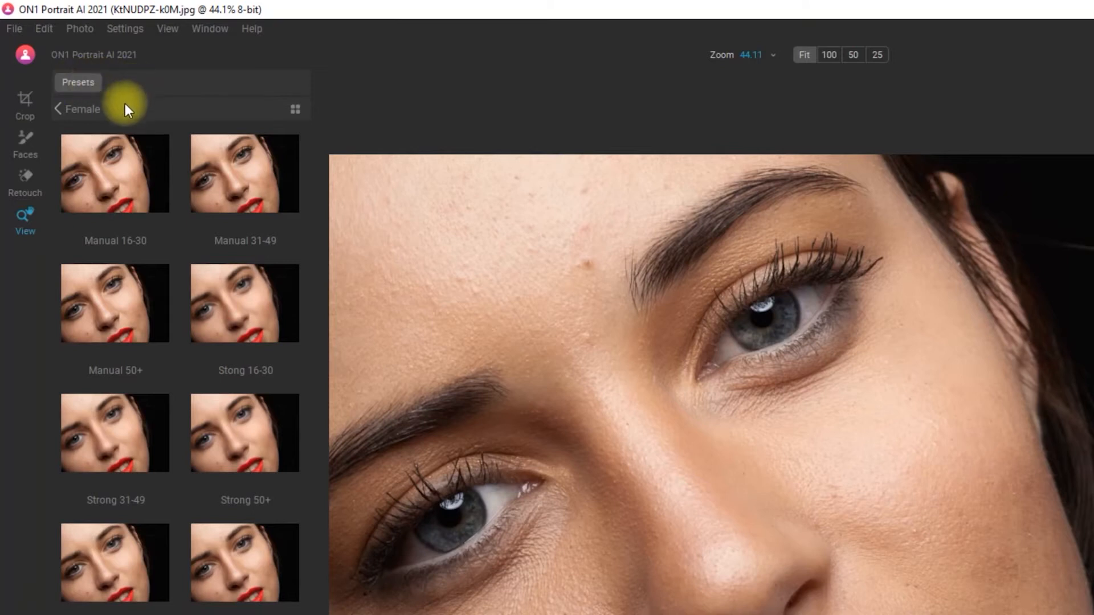
# Return to the preset category list and reopen the Female preset collection
pyautogui.click(57, 110)
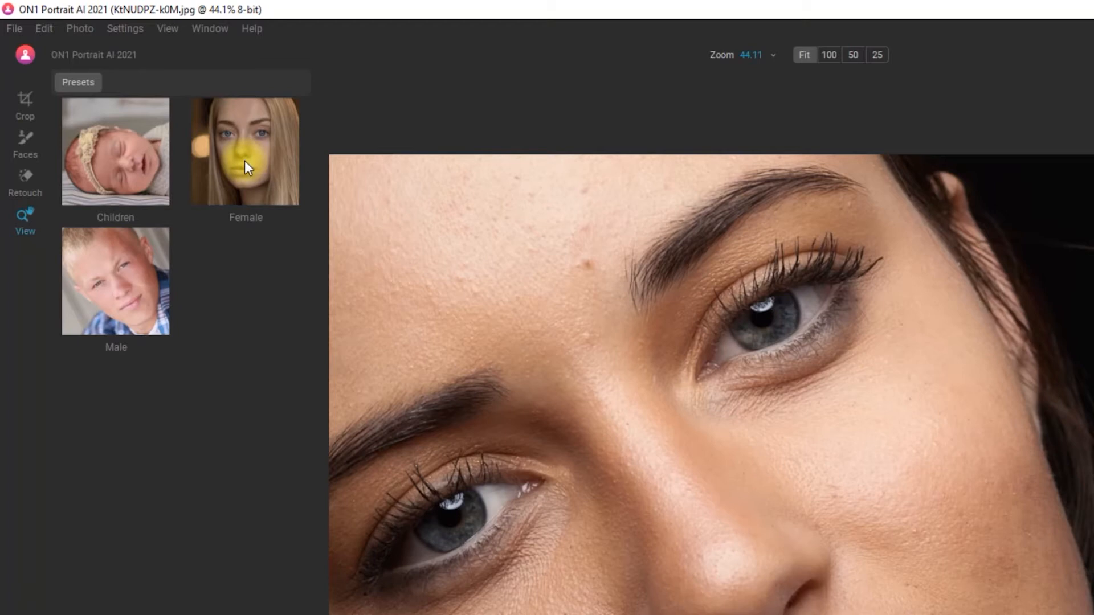
pyautogui.click(245, 151)
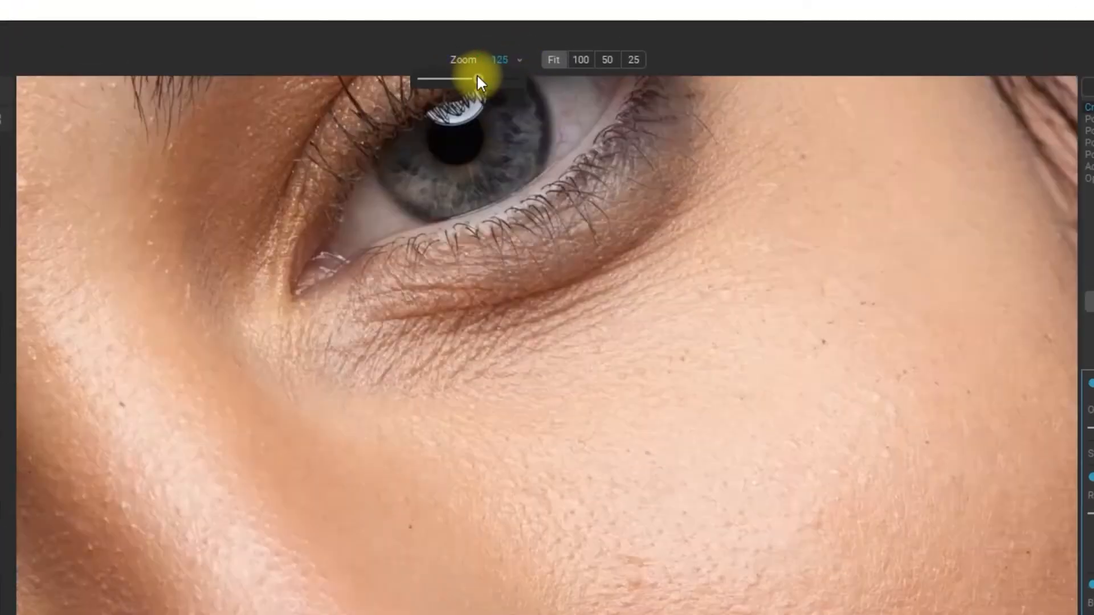
pyautogui.click(608, 59)
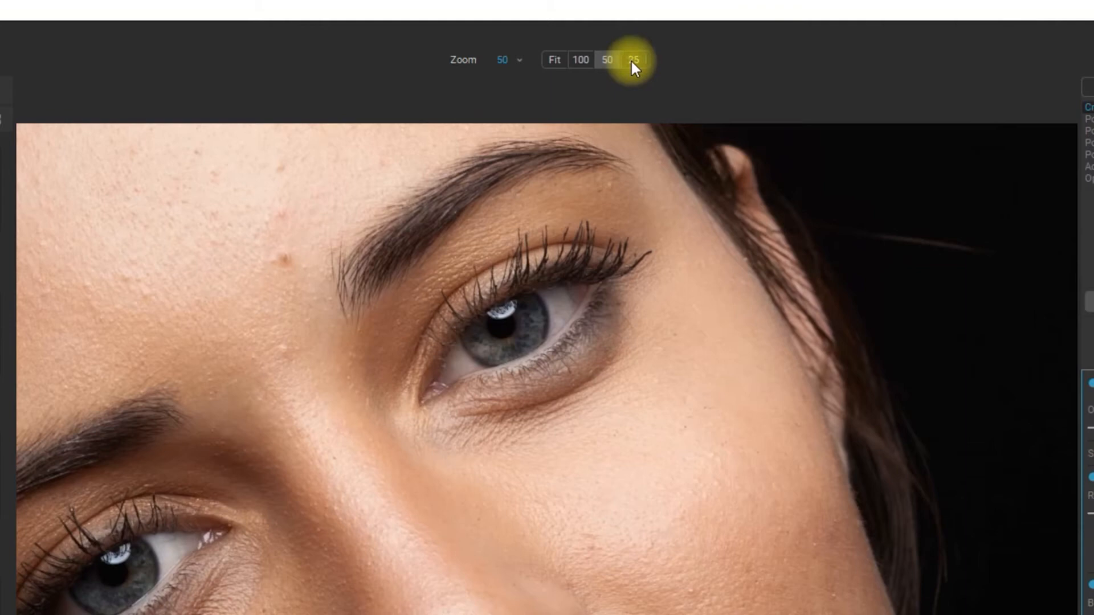
pyautogui.click(554, 60)
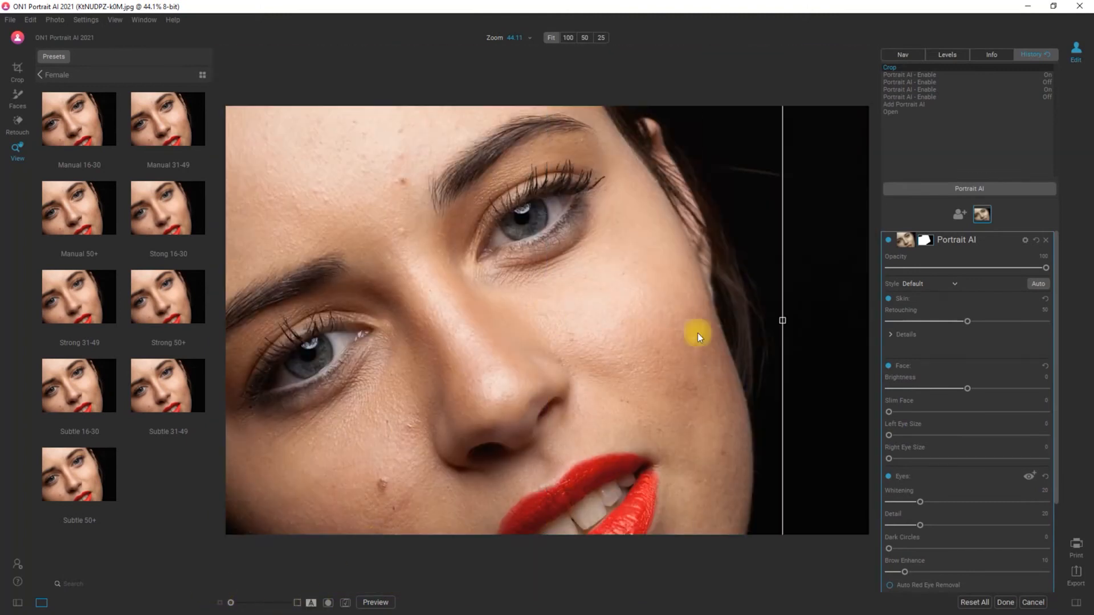
pyautogui.click(328, 605)
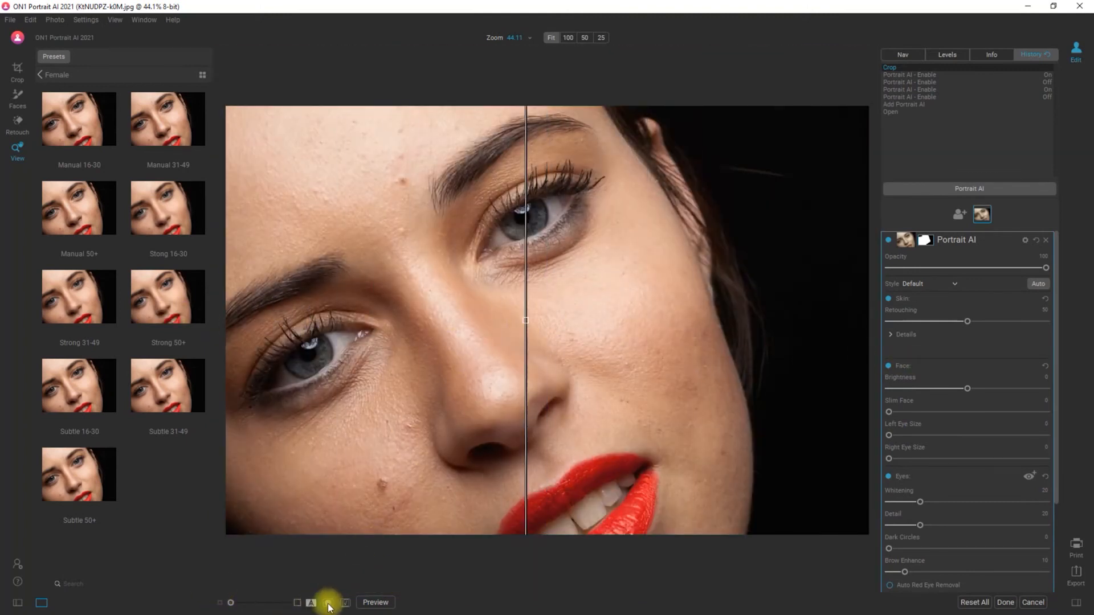
pyautogui.moveTo(329, 602)
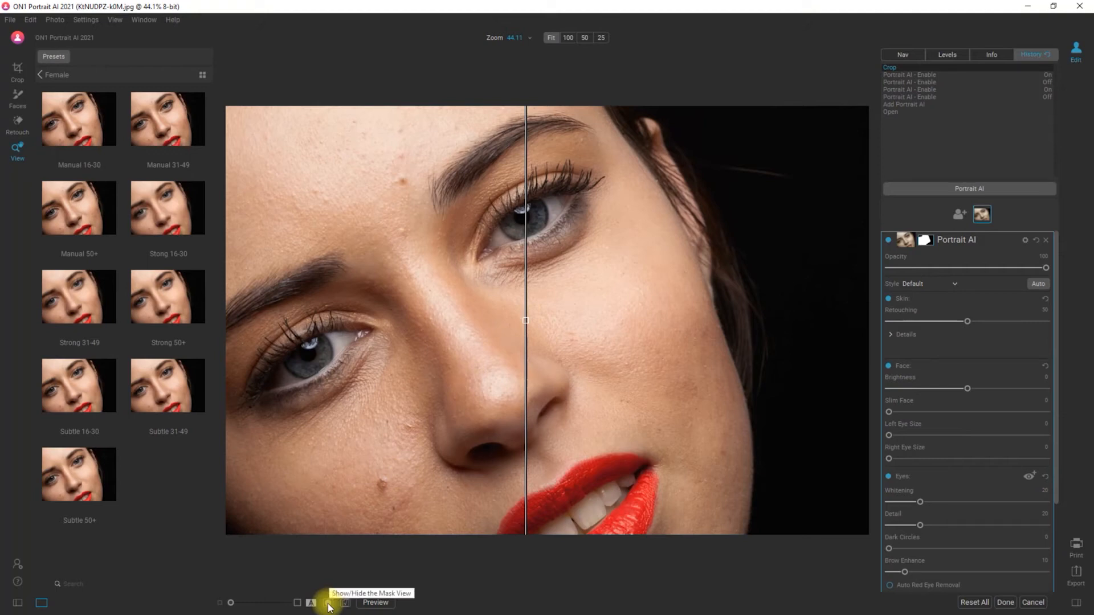
pyautogui.moveTo(345, 607)
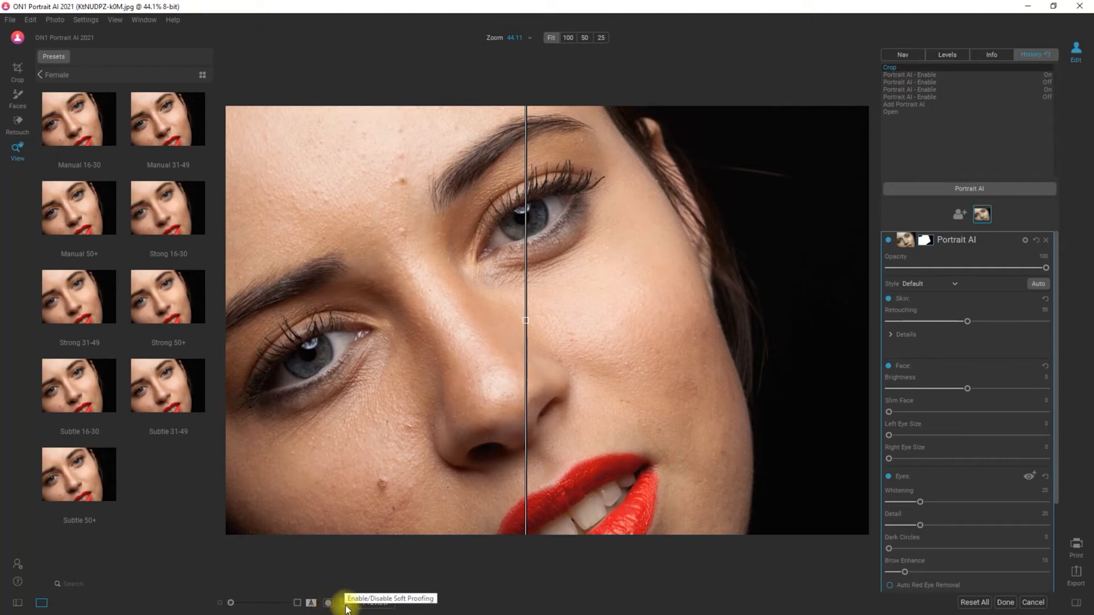
pyautogui.click(372, 603)
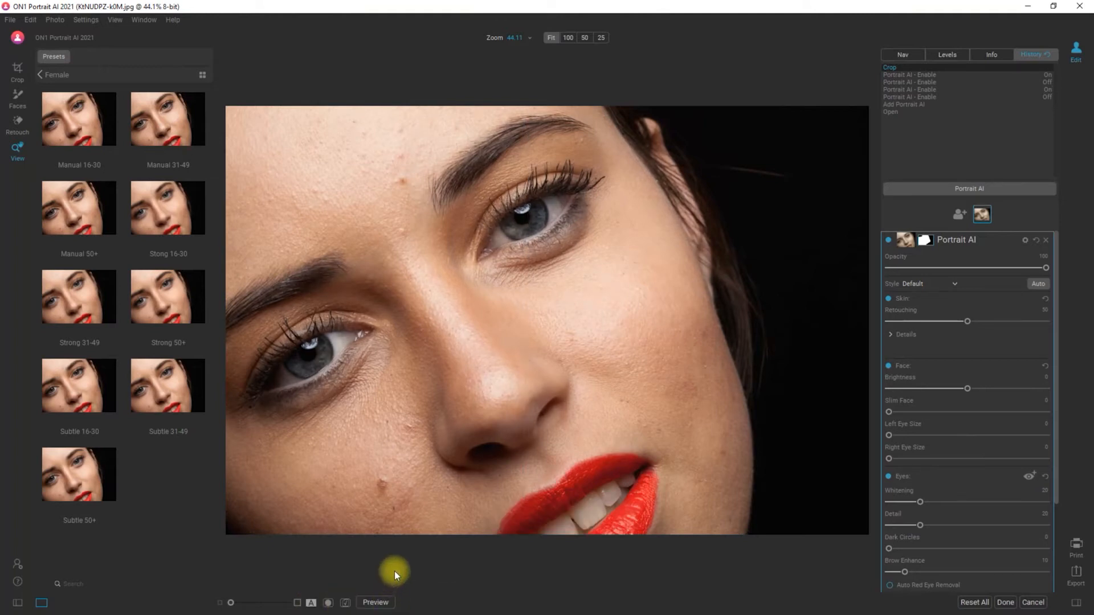
pyautogui.moveTo(17, 608)
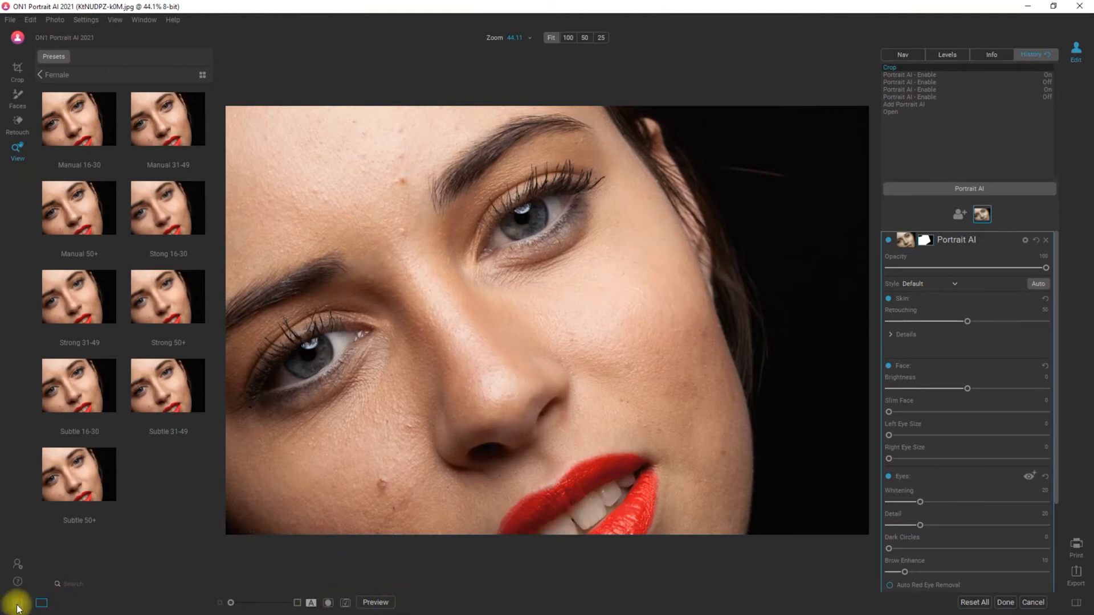
# Collapse the Presets panel, check the Levels histogram and Info details, and return to History
pyautogui.click(41, 604)
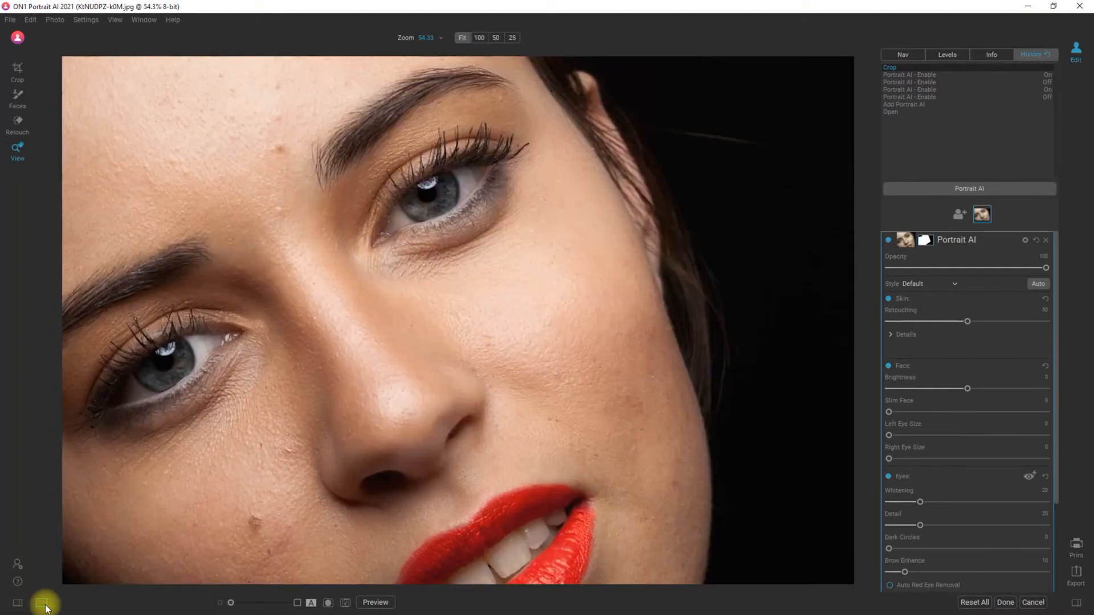
pyautogui.click(44, 602)
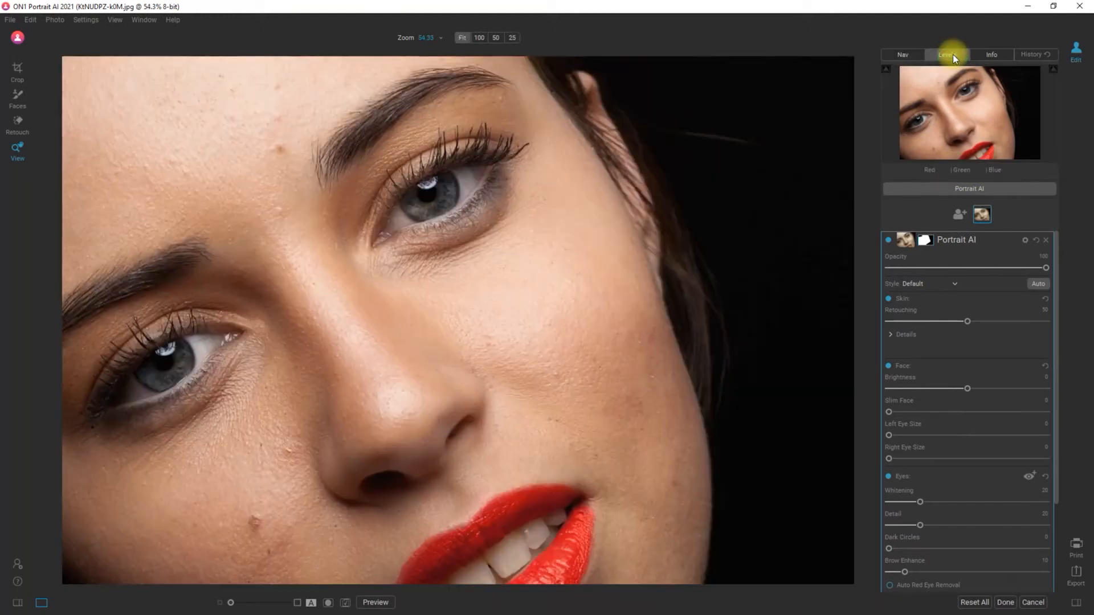
pyautogui.click(948, 55)
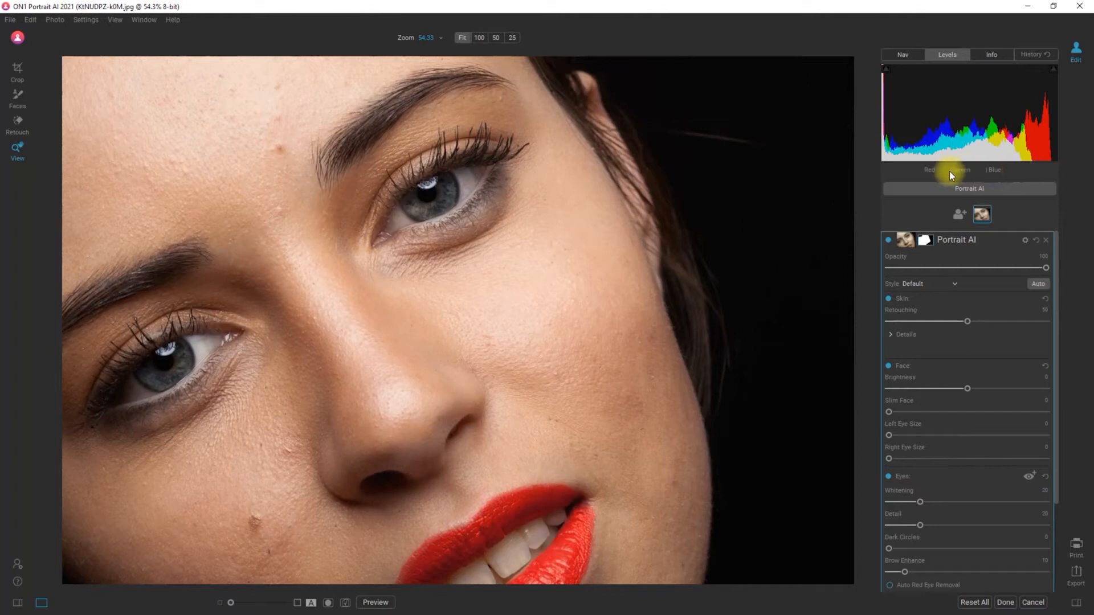
pyautogui.click(991, 55)
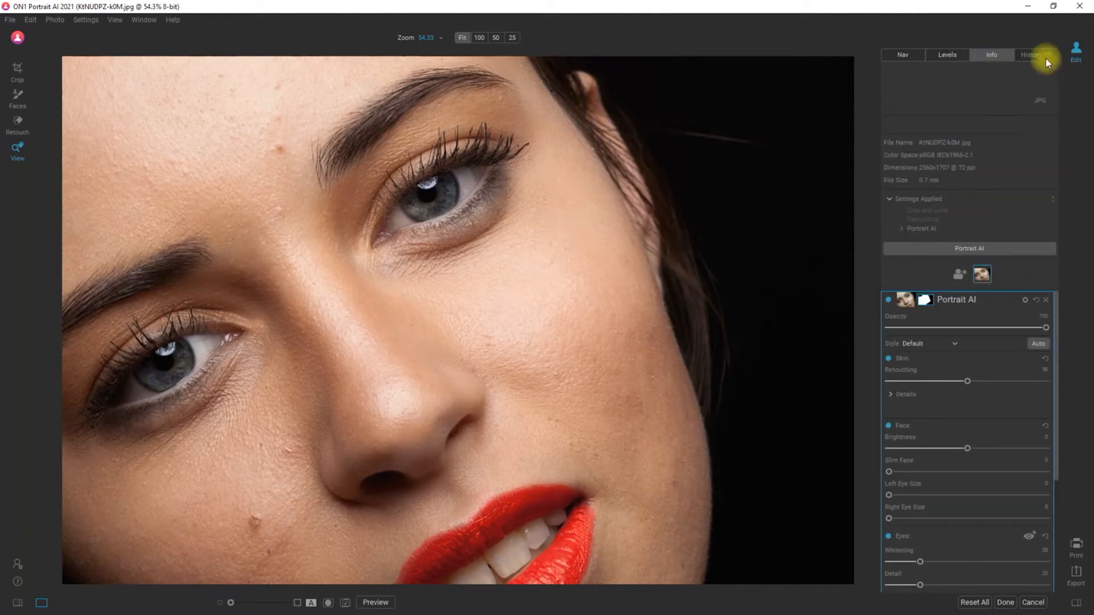
pyautogui.click(1031, 55)
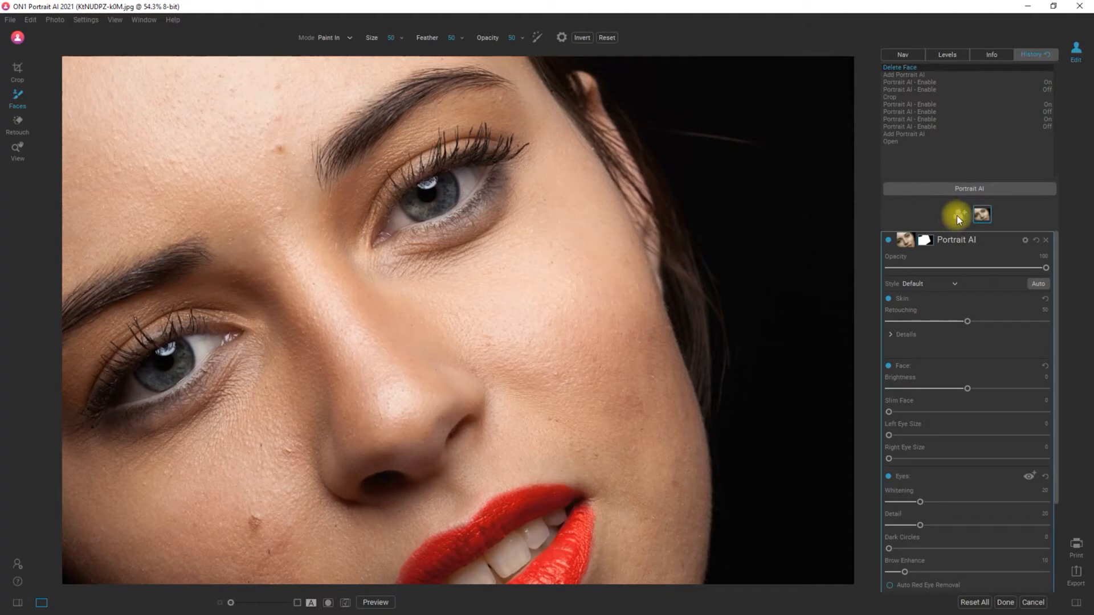
pyautogui.moveTo(982, 214)
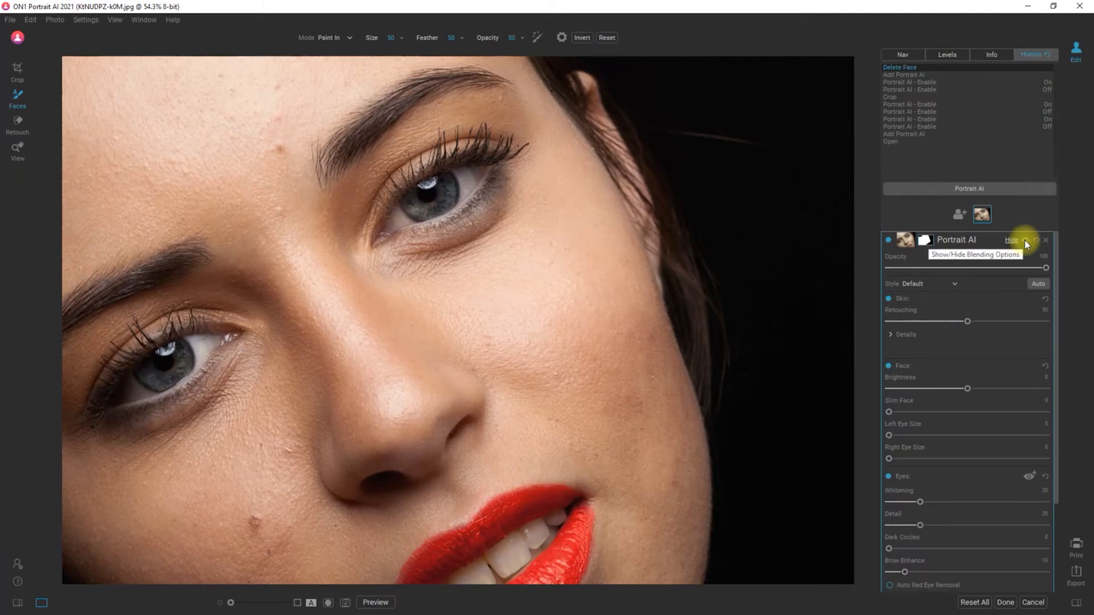
pyautogui.click(1036, 240)
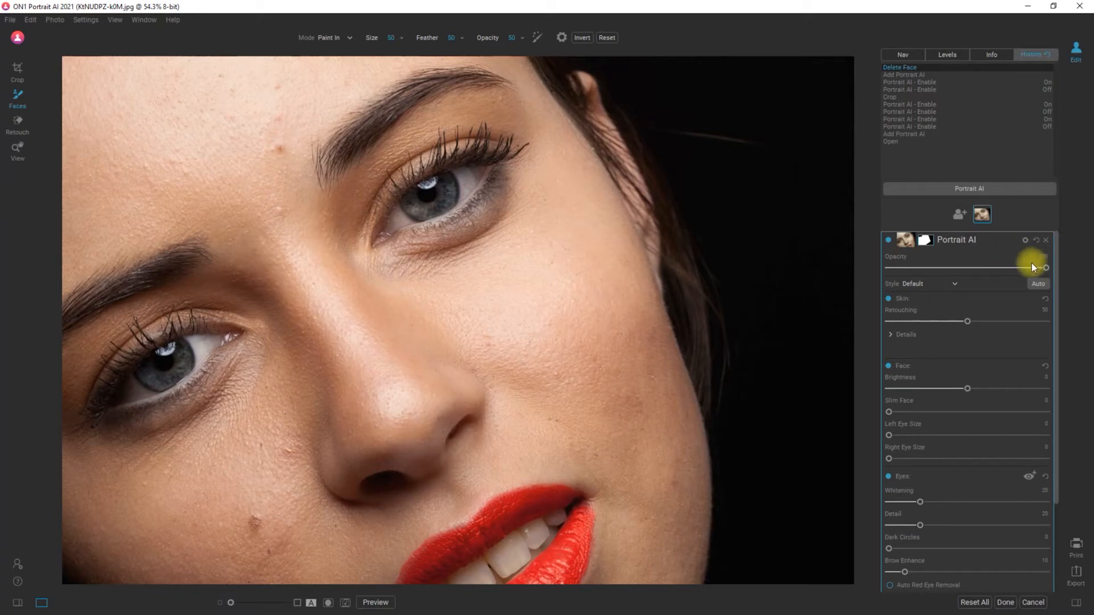
pyautogui.moveTo(1045, 267); pyautogui.dragTo(889, 267)
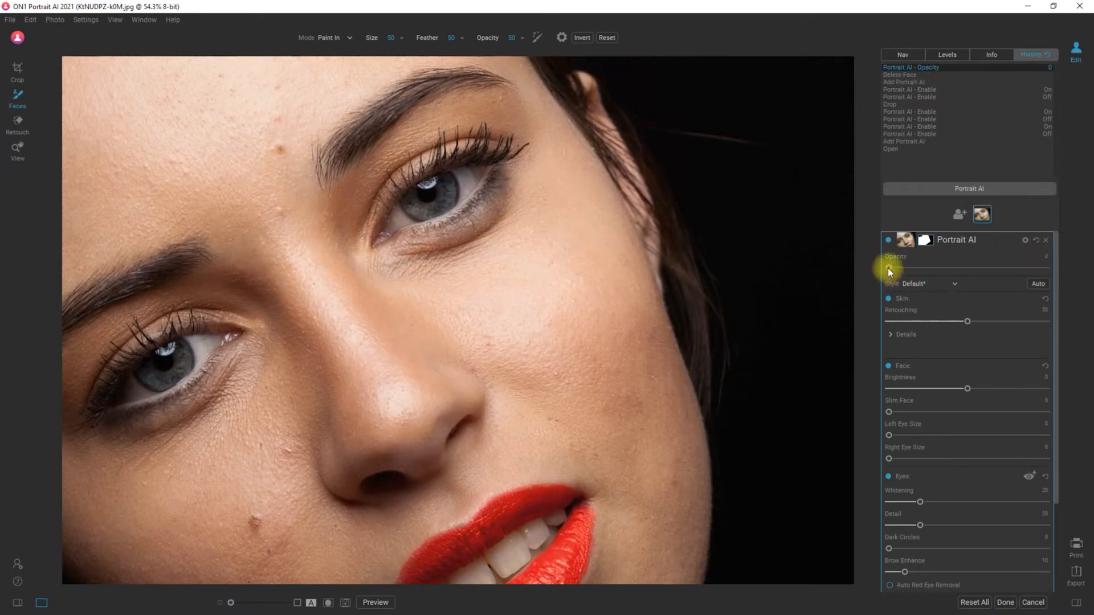
pyautogui.moveTo(891, 268); pyautogui.dragTo(1047, 267)
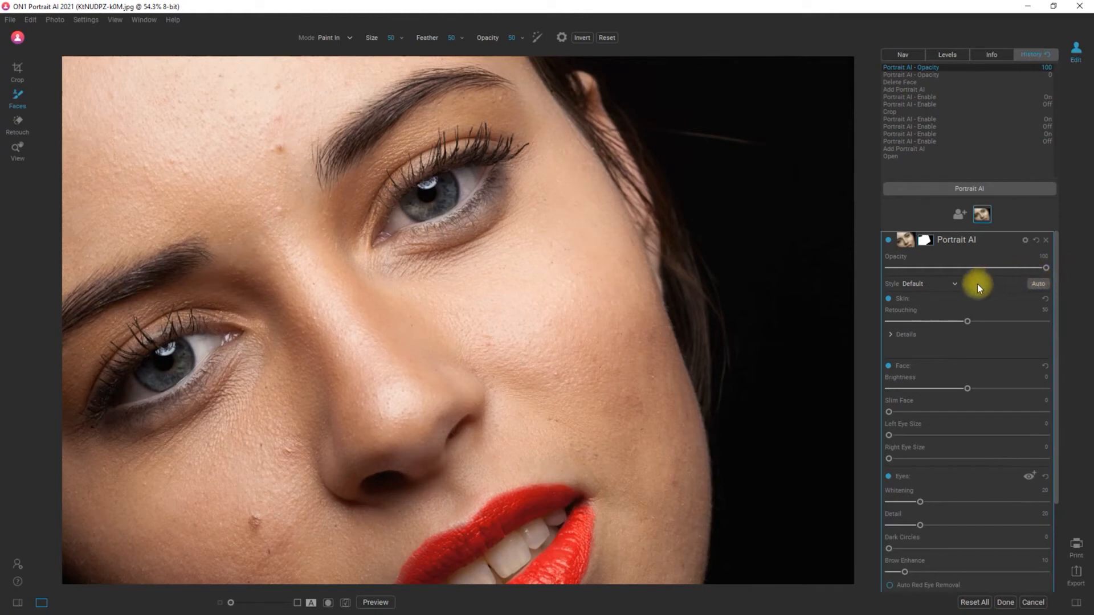
pyautogui.click(921, 284)
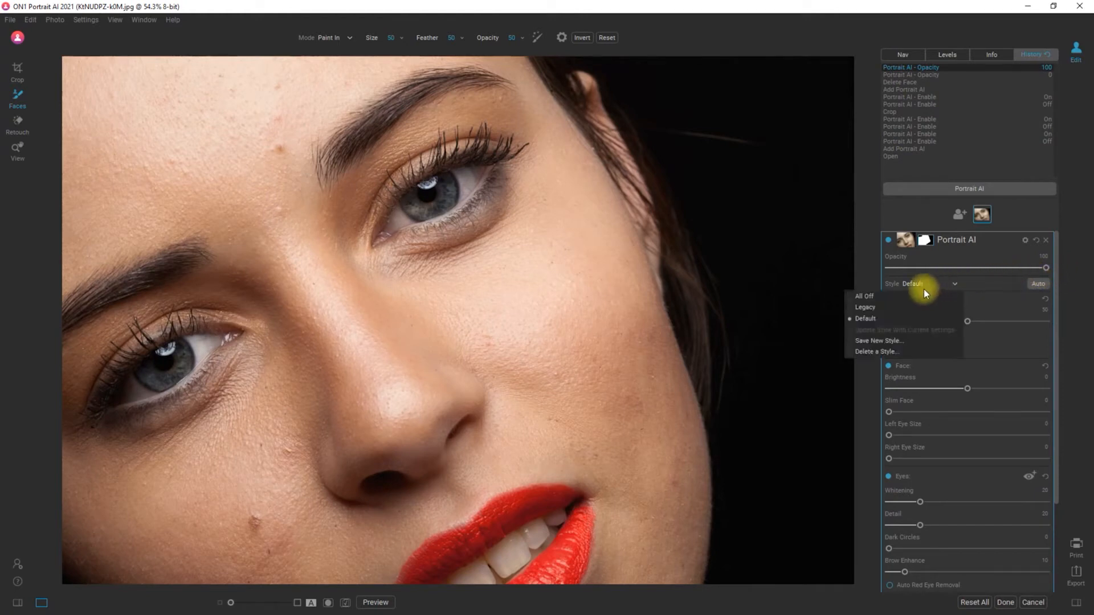
pyautogui.click(865, 296)
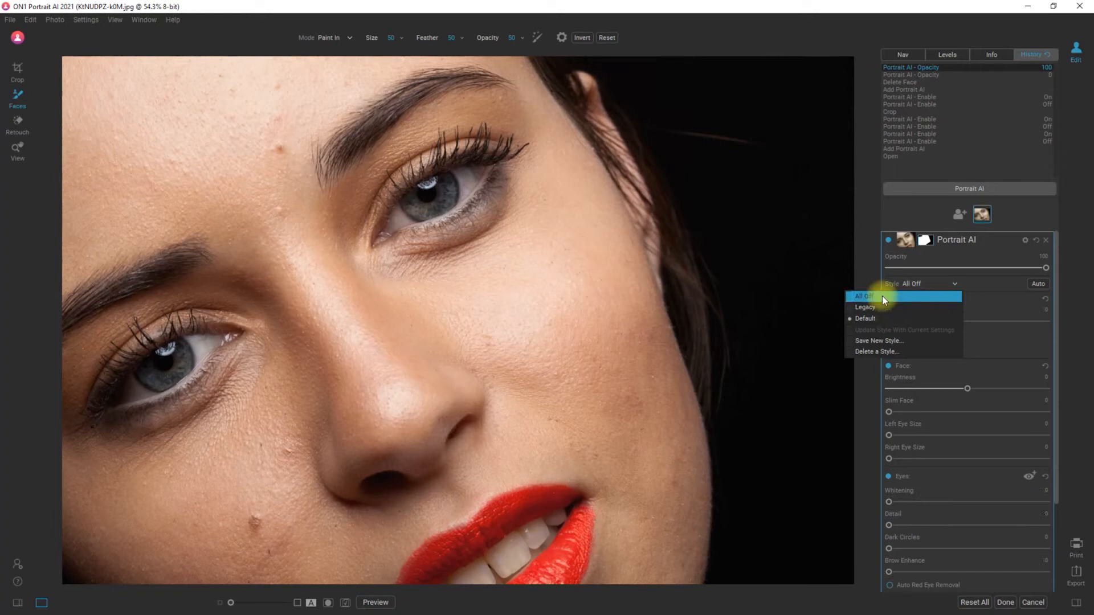
pyautogui.click(865, 319)
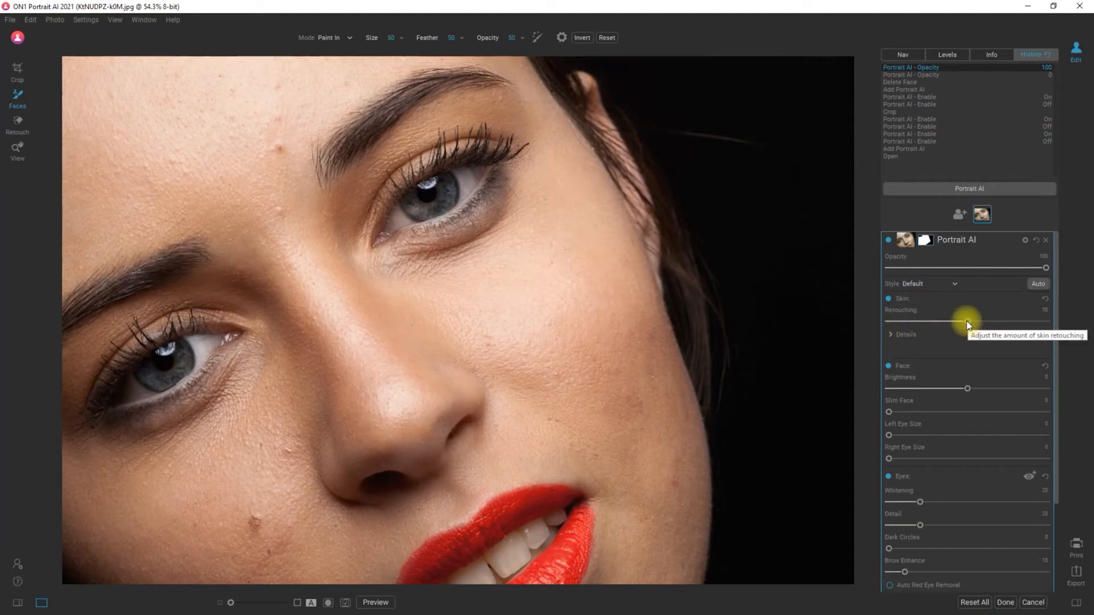
# Test Skin Retouching between 0 and 100, then open the portrait IMG_3196.cr2
pyautogui.moveTo(967, 321); pyautogui.dragTo(1045, 321)
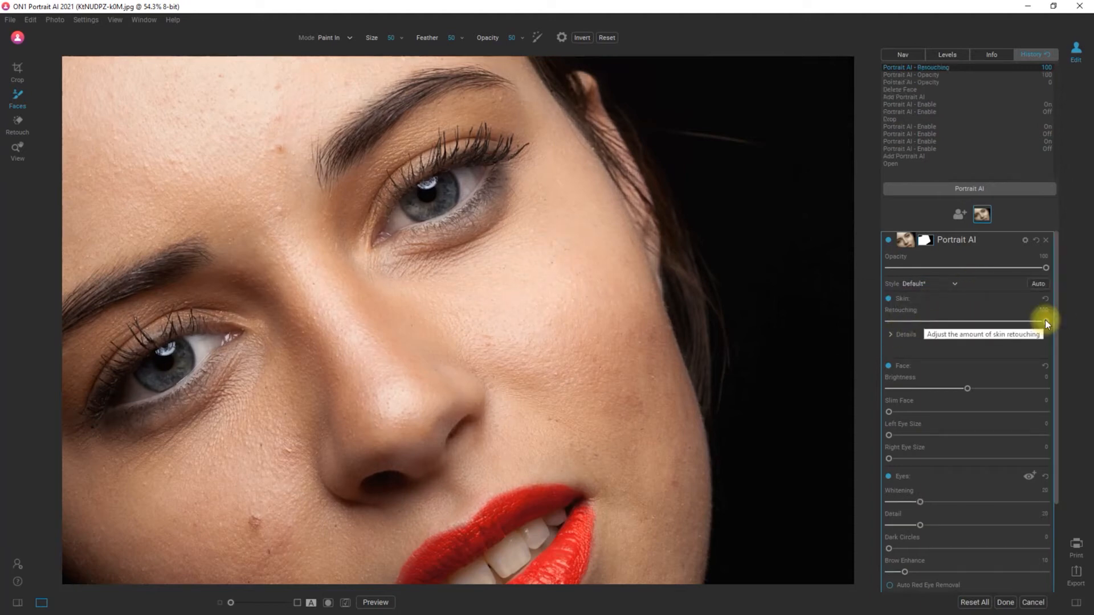
pyautogui.moveTo(1045, 321); pyautogui.dragTo(1045, 321)
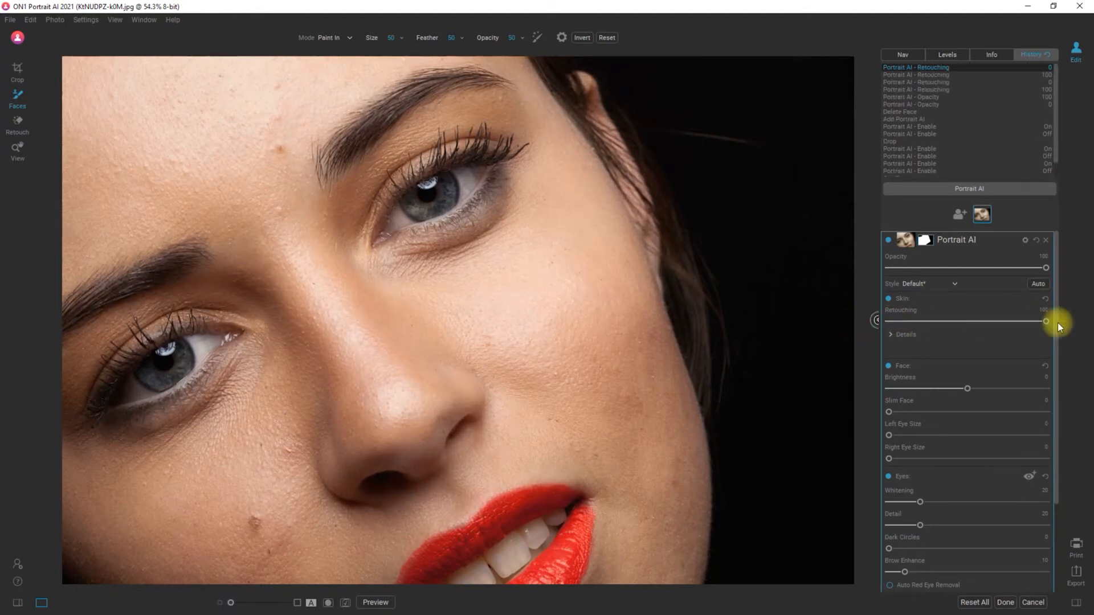
pyautogui.click(891, 334)
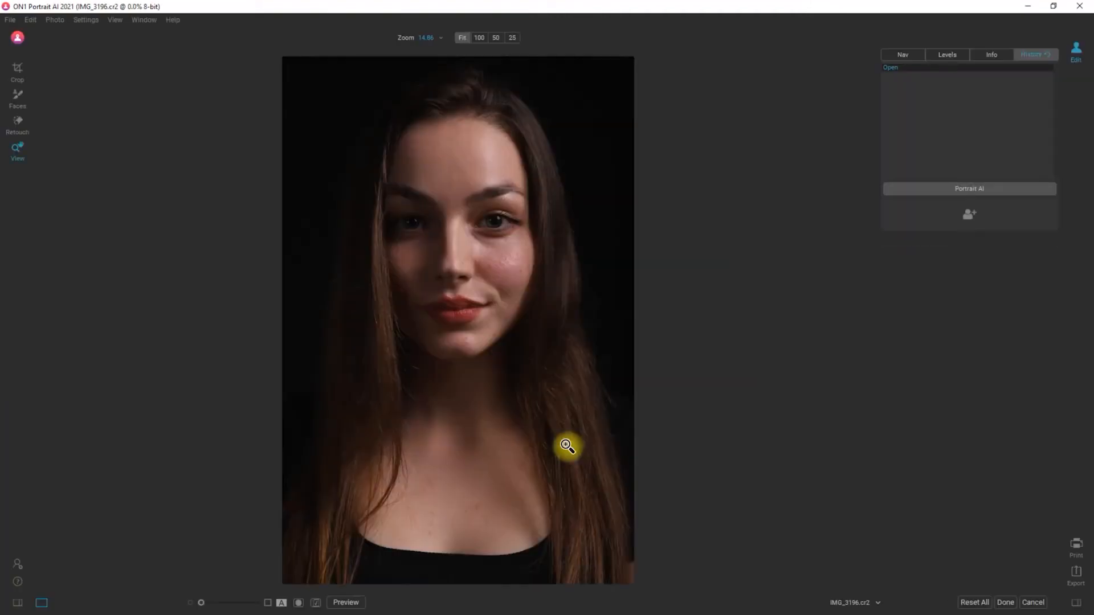
# Detect the woman's face with Portrait AI and erase forehead blemishes with the Perfect Eraser
pyautogui.click(969, 188)
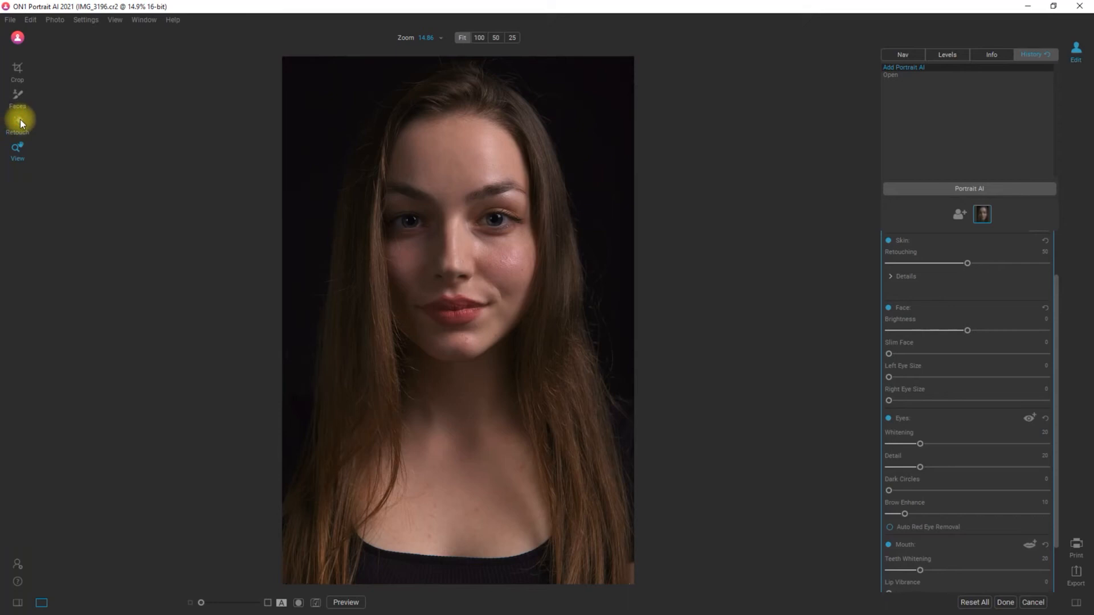
pyautogui.click(17, 118)
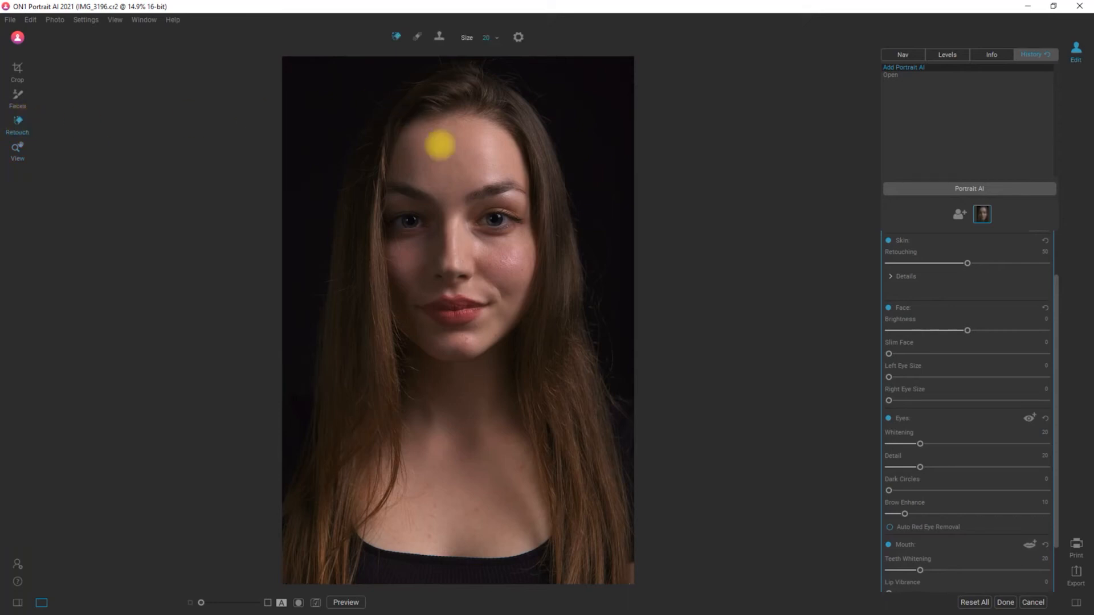
pyautogui.moveTo(203, 602); pyautogui.dragTo(213, 602)
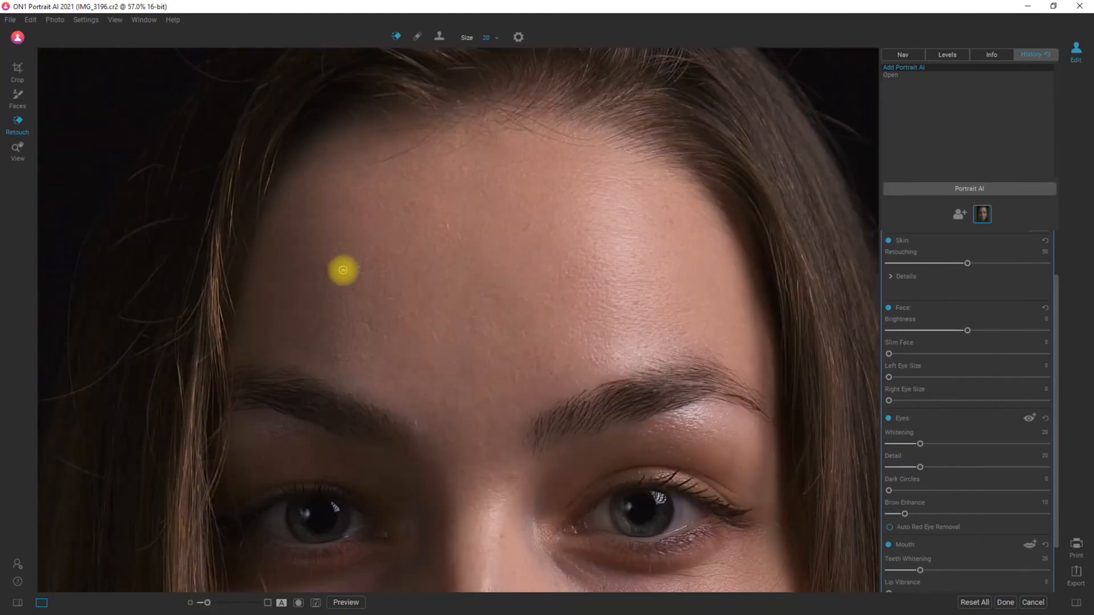
pyautogui.moveTo(343, 271); pyautogui.dragTo(648, 257)
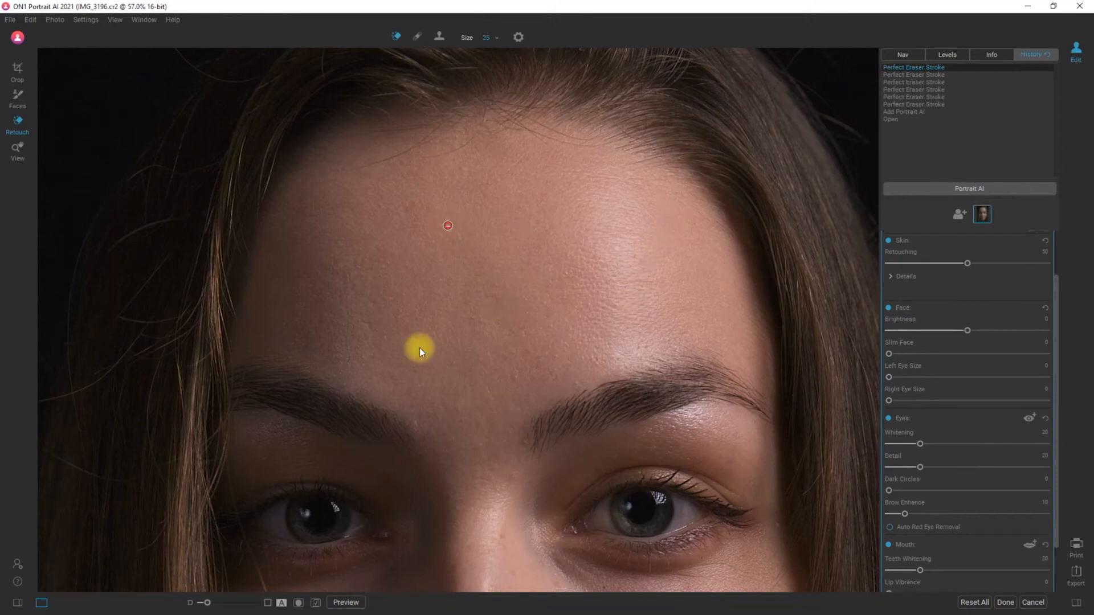
pyautogui.click(489, 391)
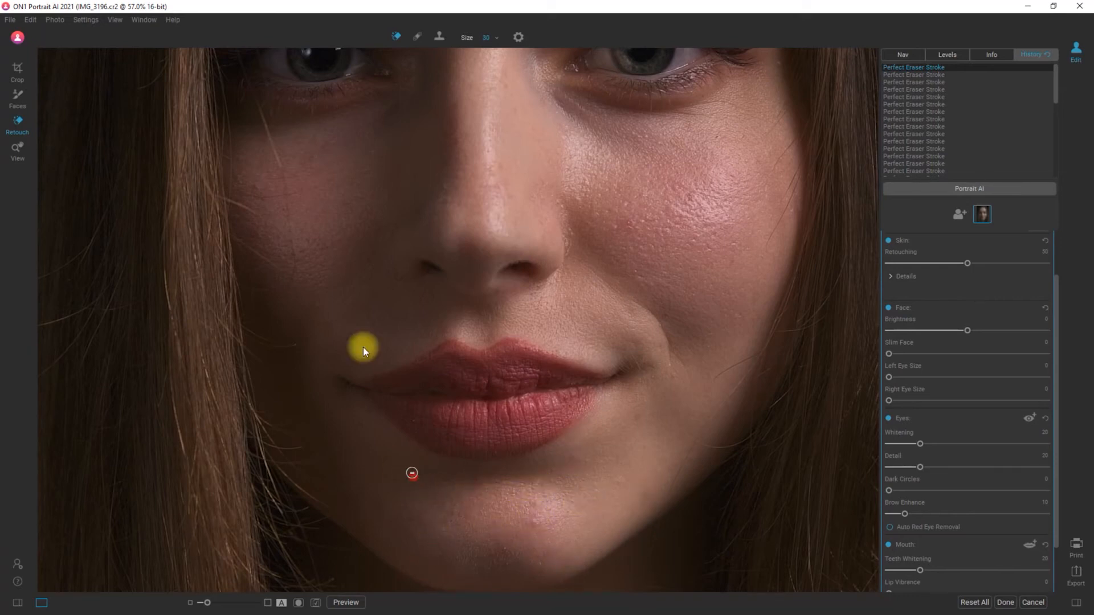
pyautogui.moveTo(602, 220)
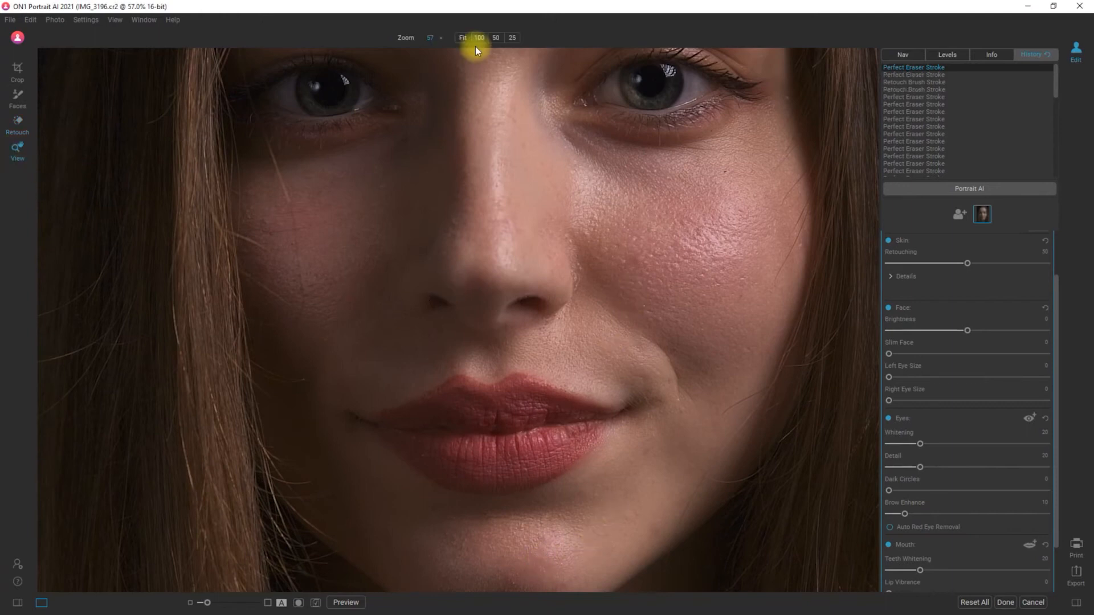
# At actual pixel size, raise skin retouching, lower smoothing in Details, and compare Skin off and on
pyautogui.click(512, 38)
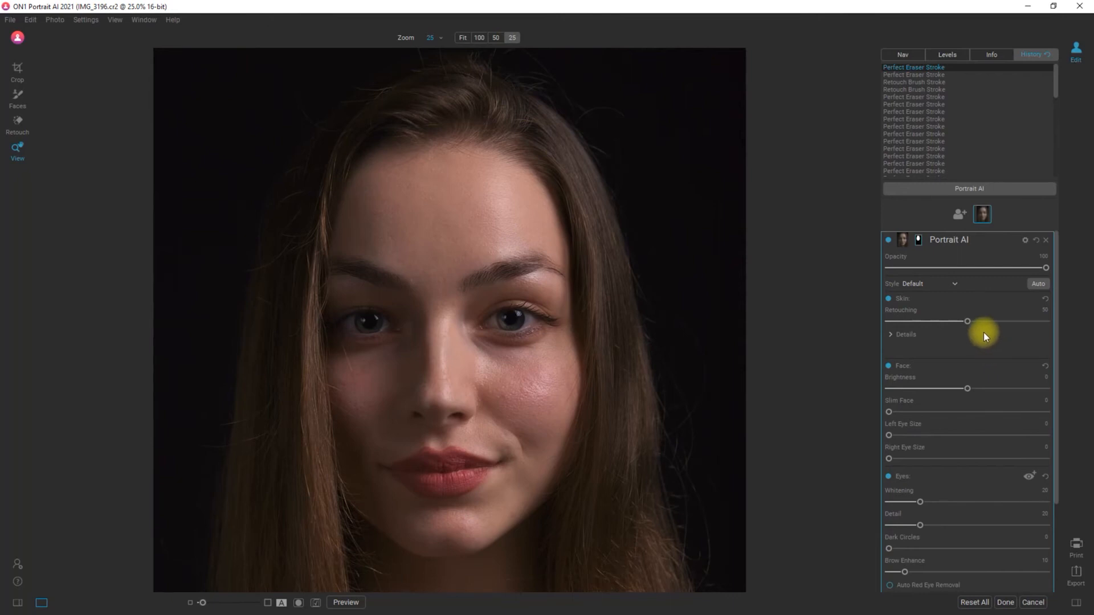
pyautogui.moveTo(996, 329)
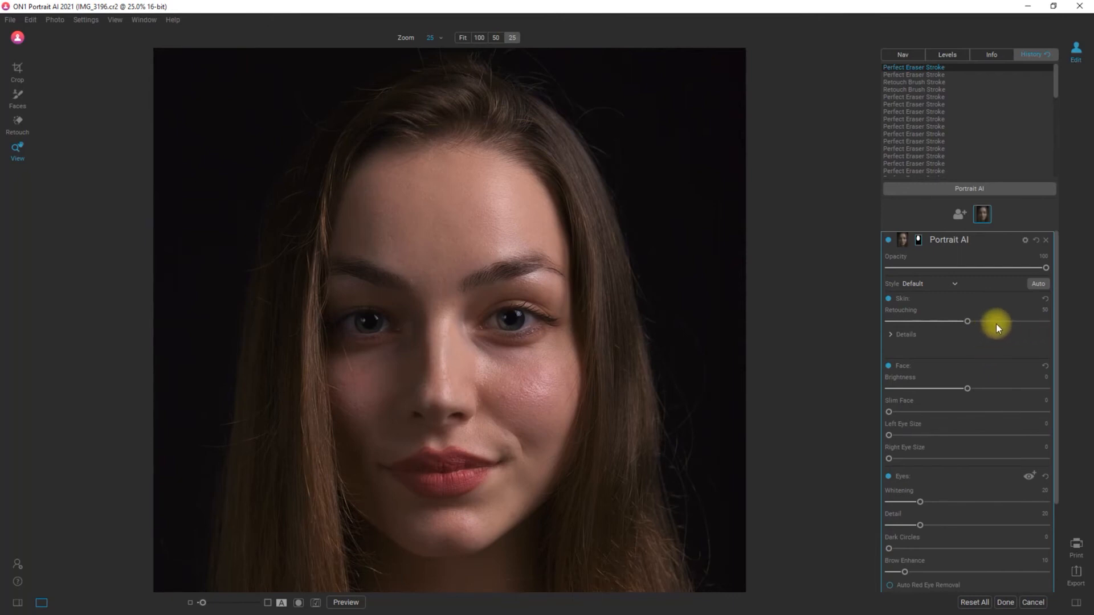
pyautogui.moveTo(968, 321); pyautogui.dragTo(1045, 322)
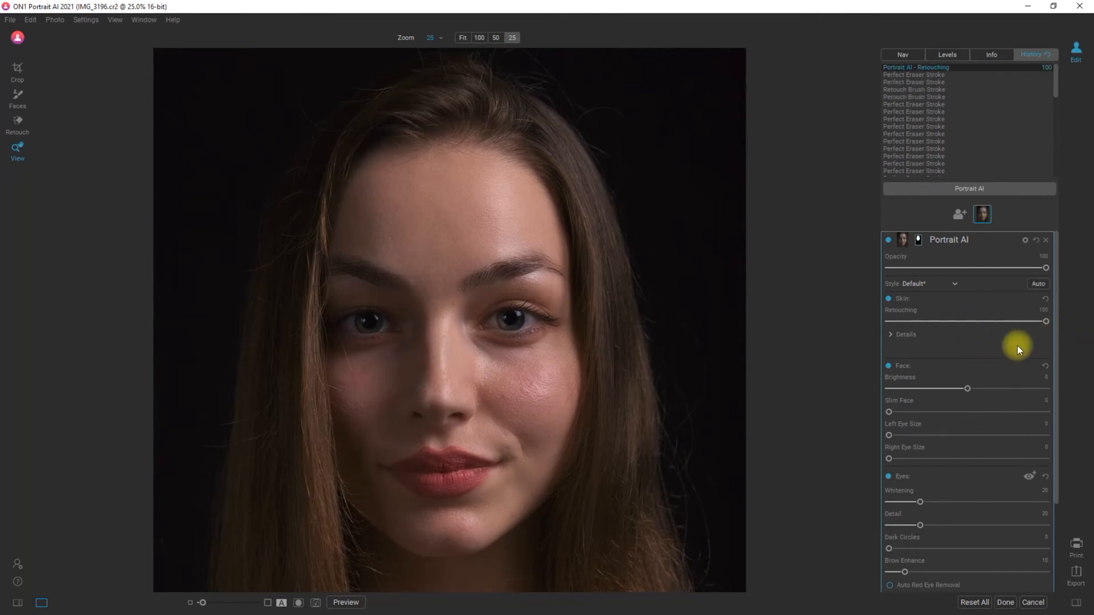
pyautogui.click(905, 334)
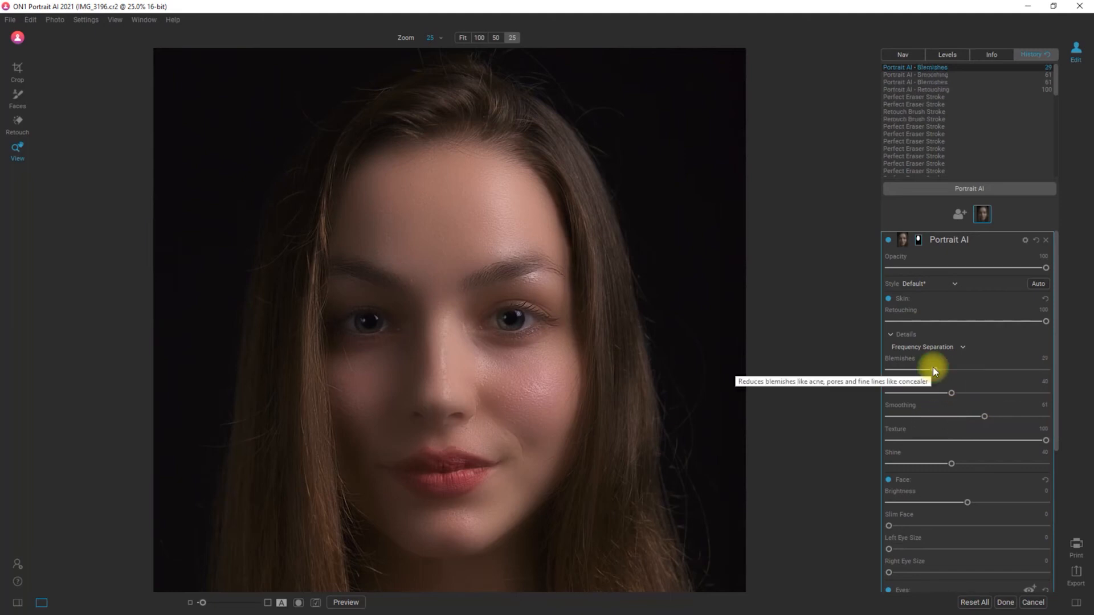
pyautogui.moveTo(984, 417); pyautogui.dragTo(950, 417)
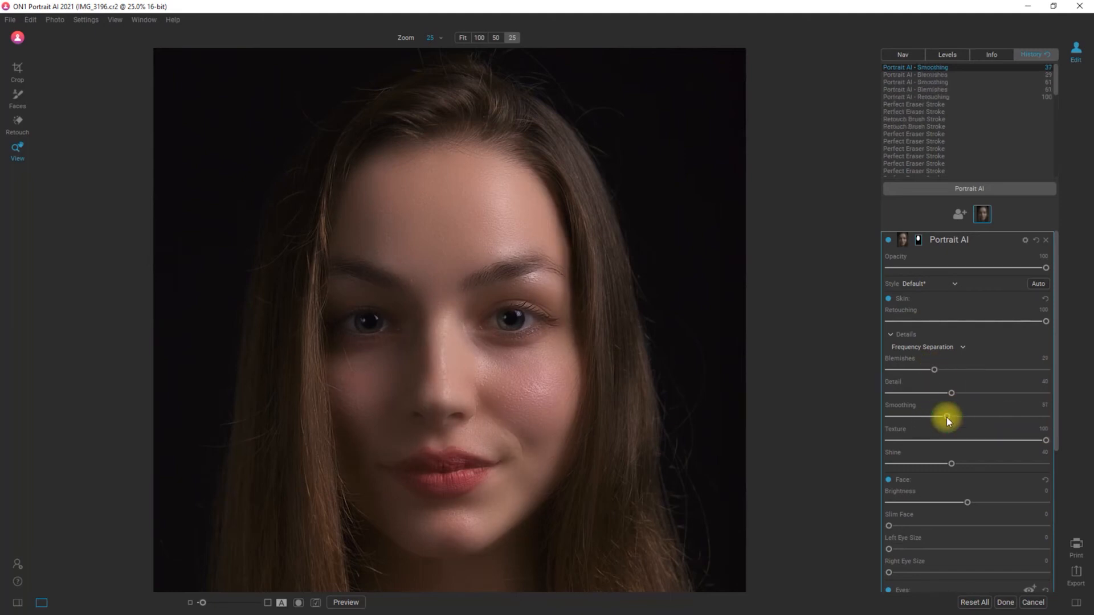
pyautogui.moveTo(942, 417)
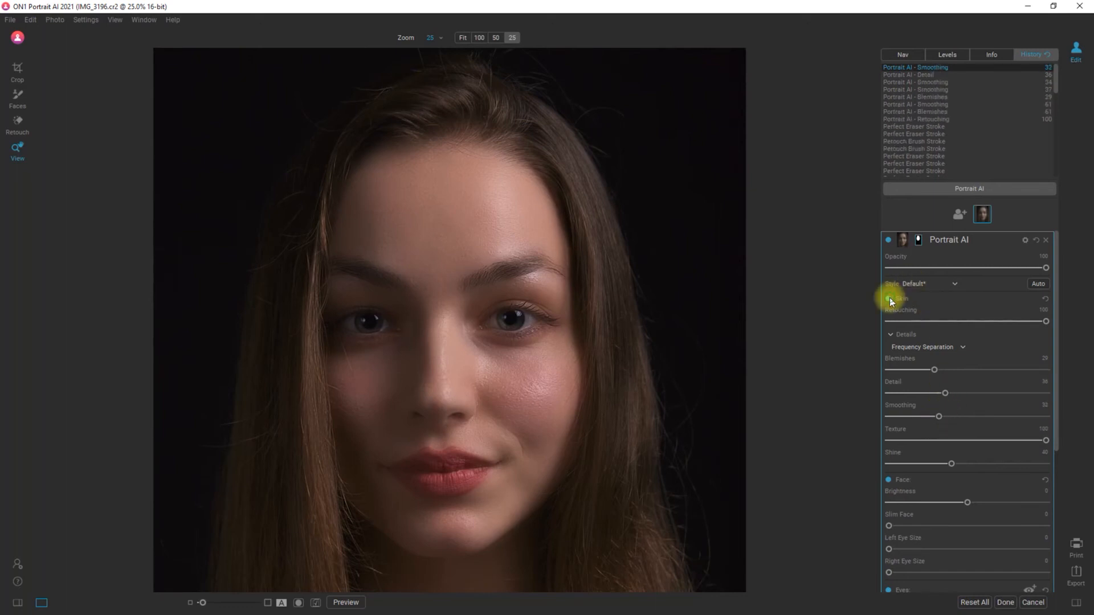
pyautogui.click(889, 299)
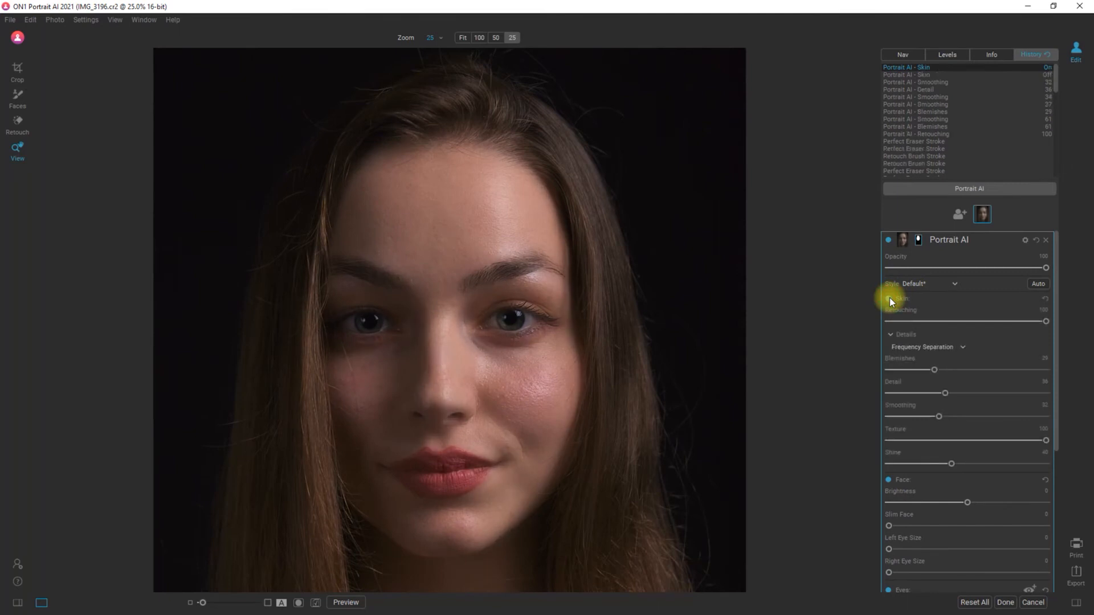
pyautogui.click(893, 297)
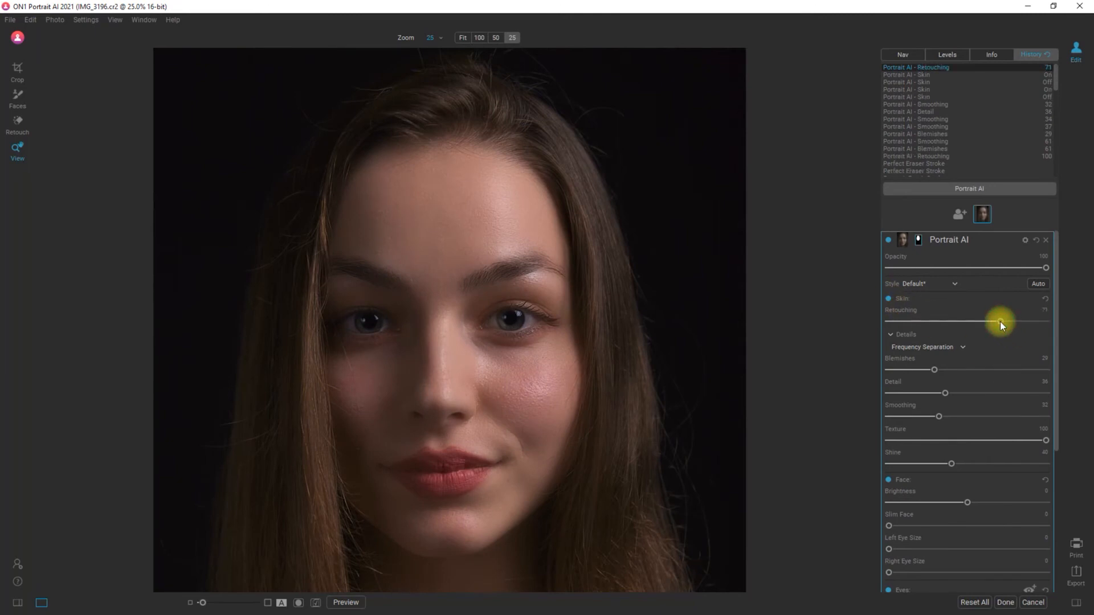
# Set Right Eye Size to 25 and raise Eyes Whitening to 58
pyautogui.scroll(-3)
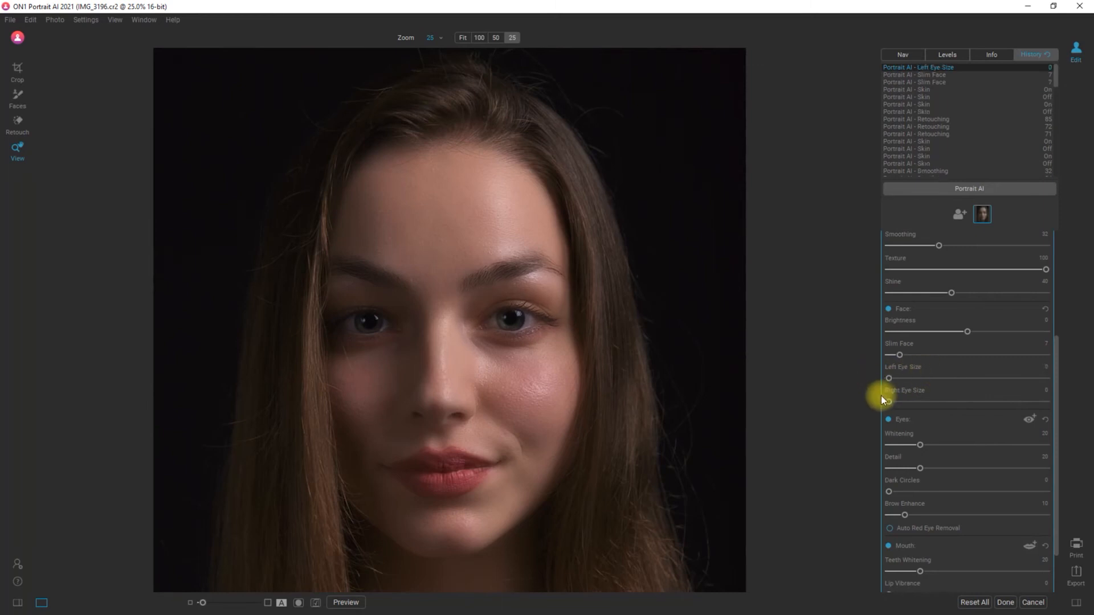
pyautogui.moveTo(889, 401); pyautogui.dragTo(930, 402)
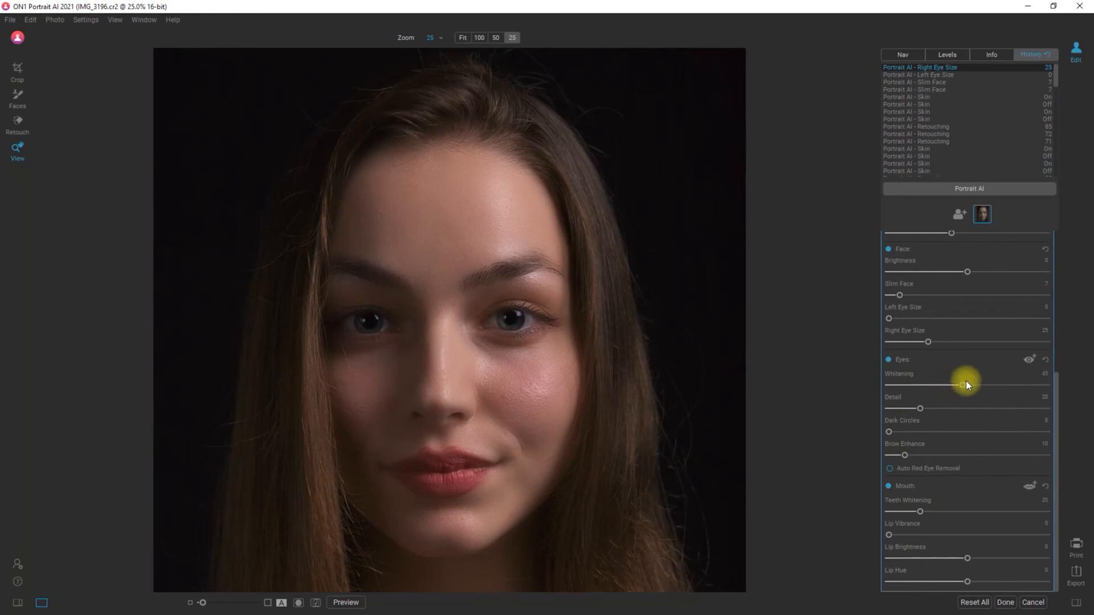
pyautogui.moveTo(963, 385); pyautogui.dragTo(980, 385)
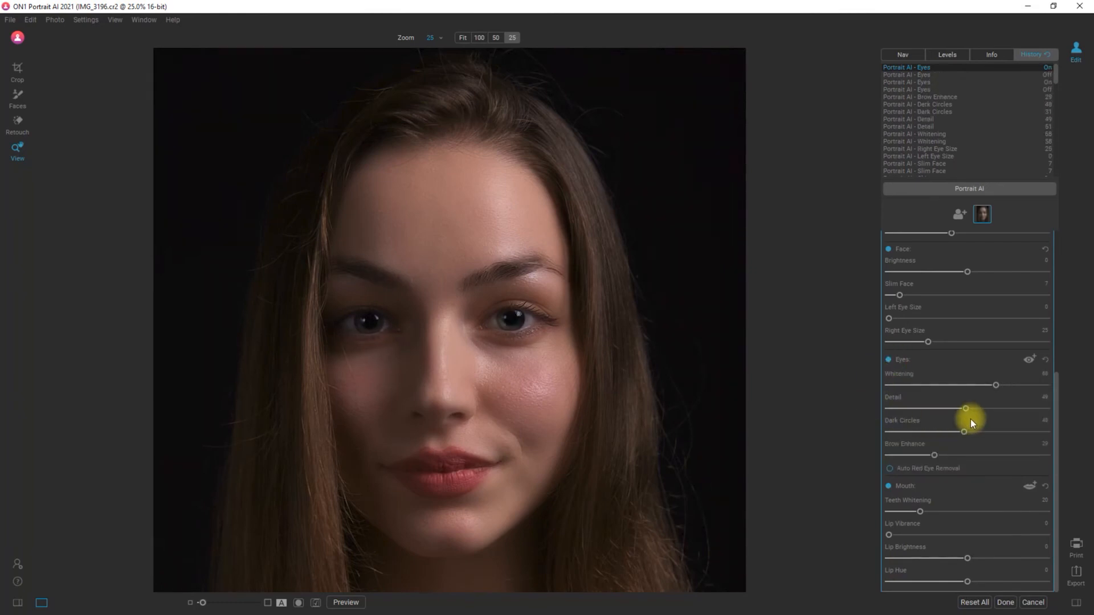
# Set Lip Vibrance to 32 and Lip Brightness to -48
pyautogui.moveTo(889, 536); pyautogui.dragTo(921, 535)
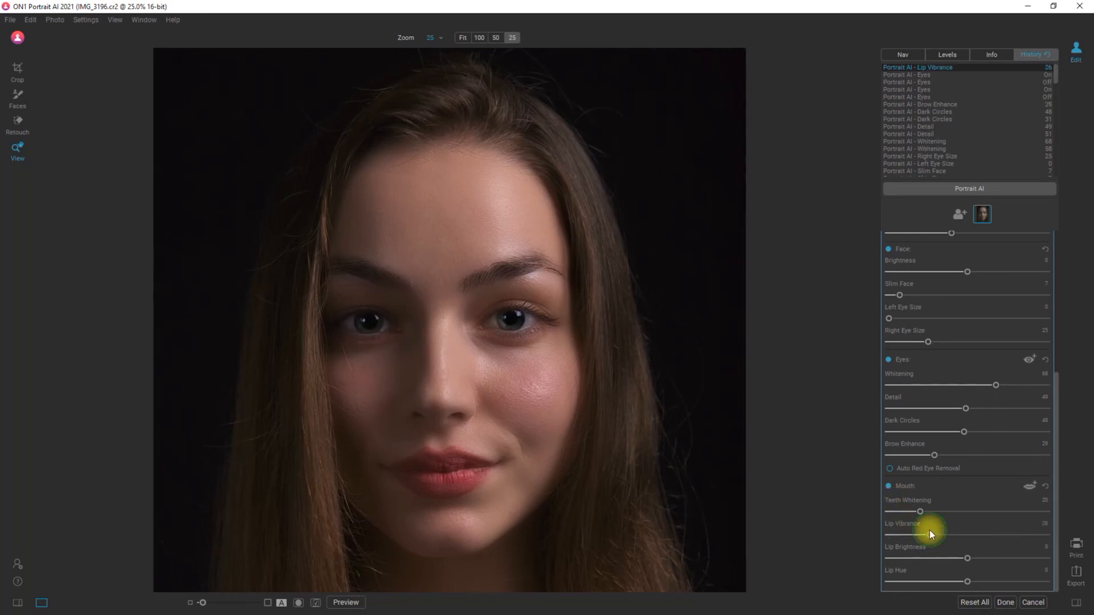
pyautogui.moveTo(944, 535); pyautogui.dragTo(922, 534)
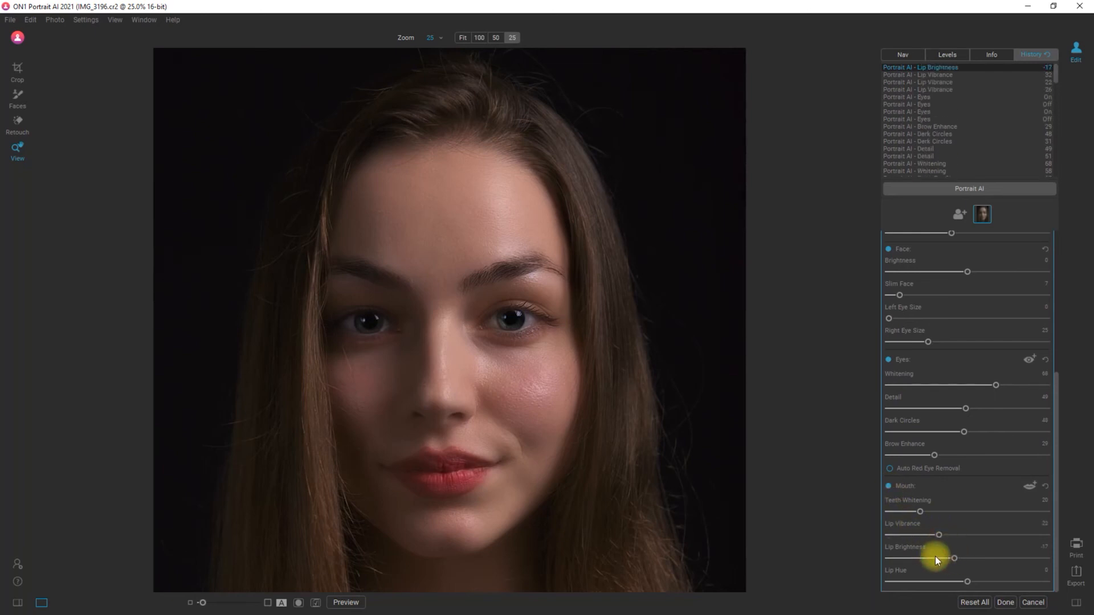
pyautogui.moveTo(954, 558); pyautogui.dragTo(938, 559)
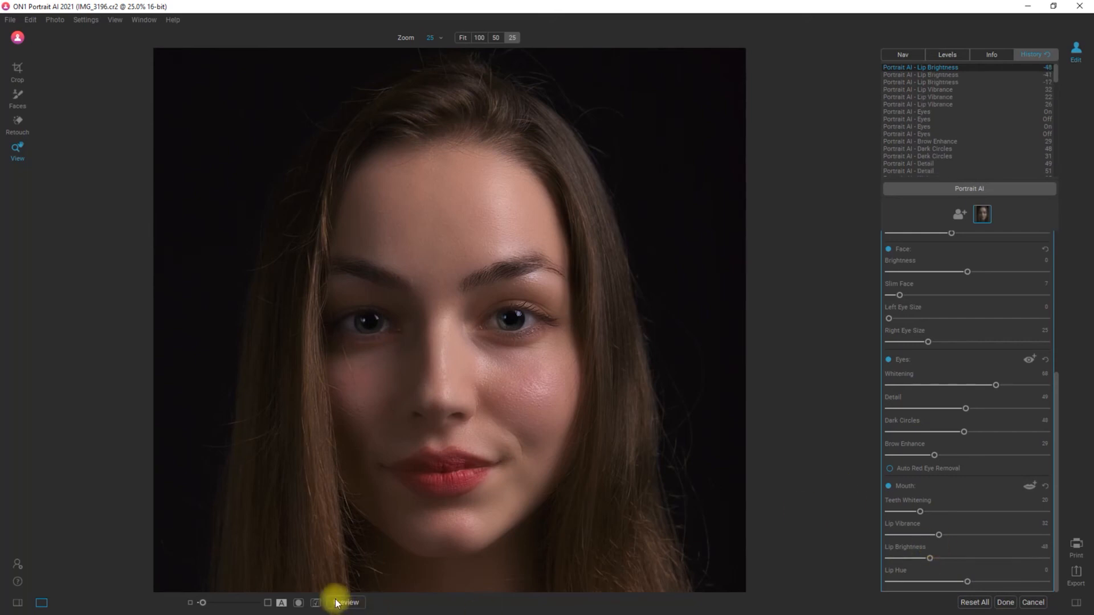
pyautogui.click(345, 602)
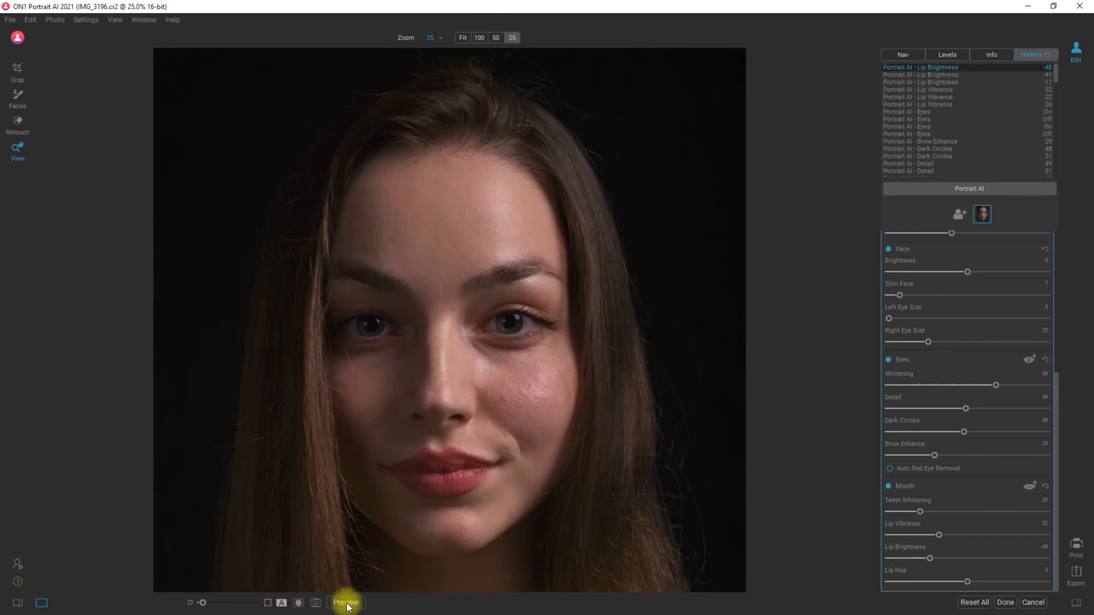
pyautogui.click(345, 603)
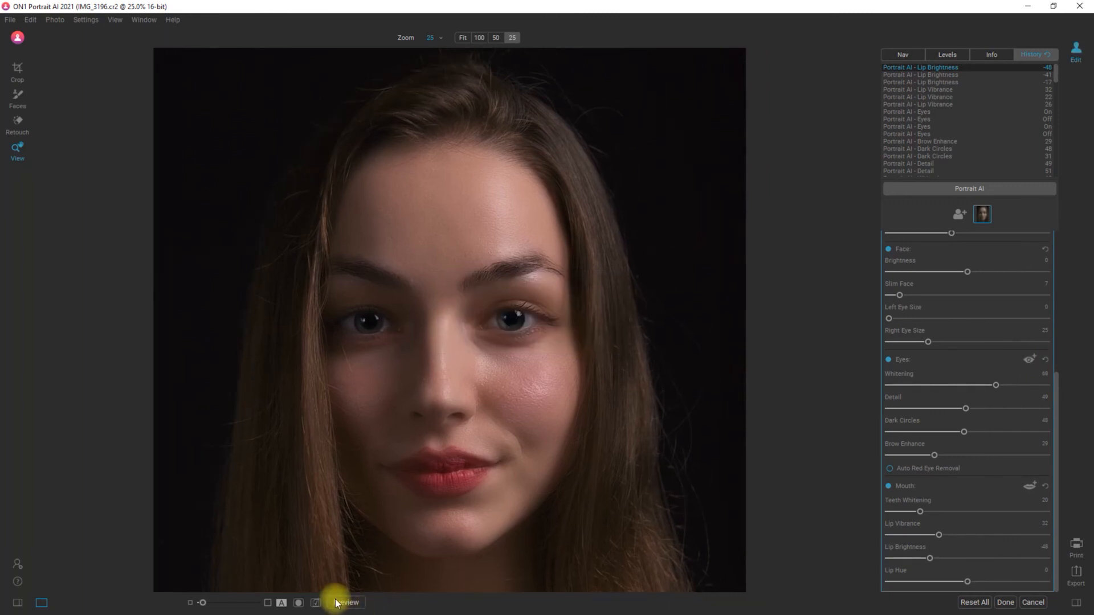
pyautogui.click(345, 602)
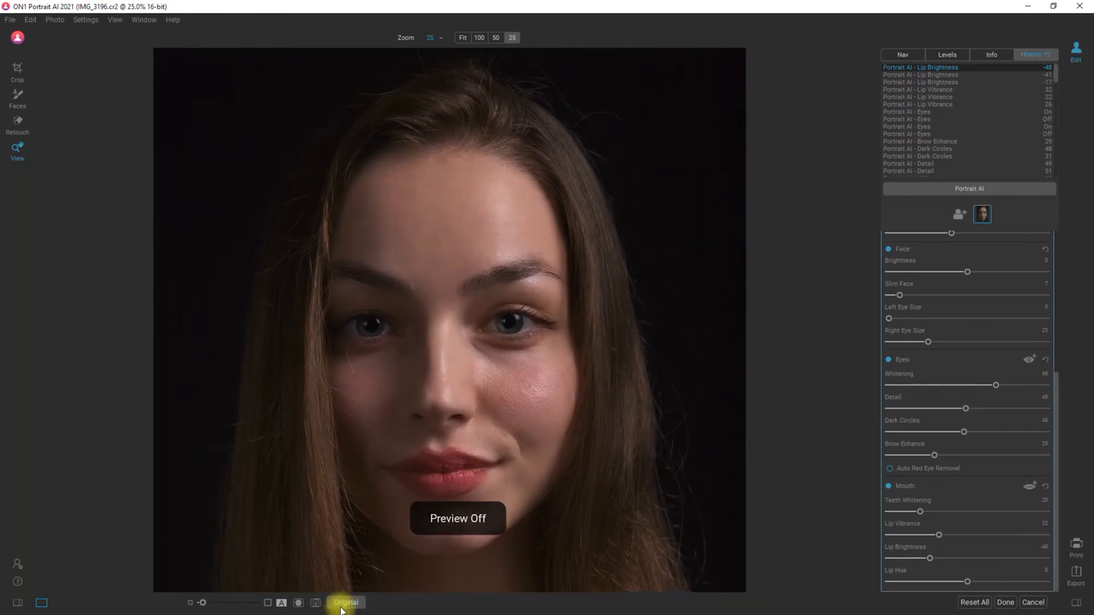
pyautogui.moveTo(345, 601)
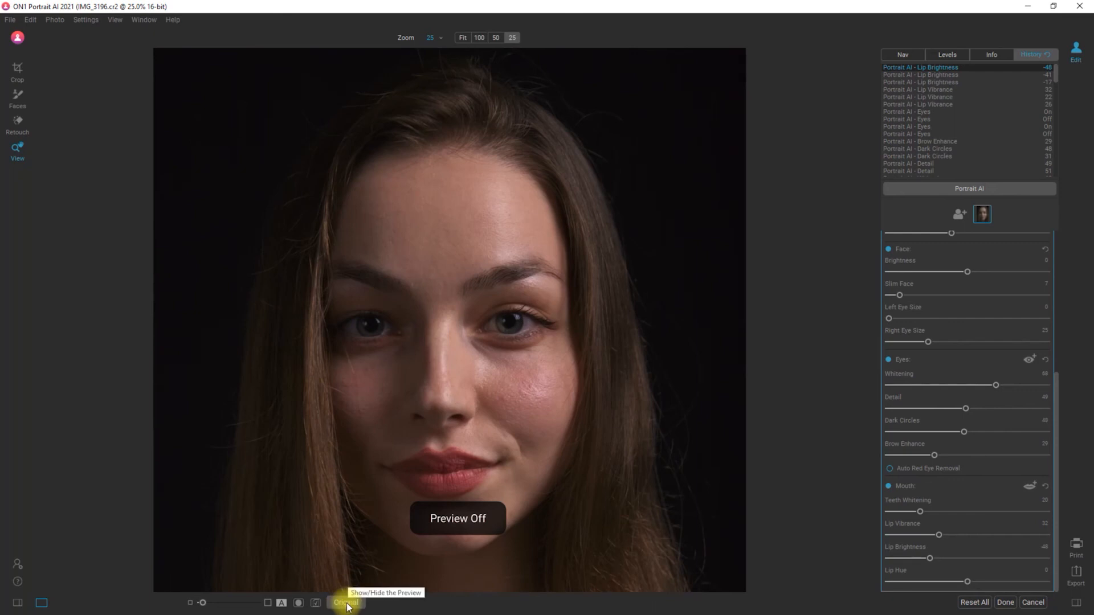
pyautogui.click(346, 602)
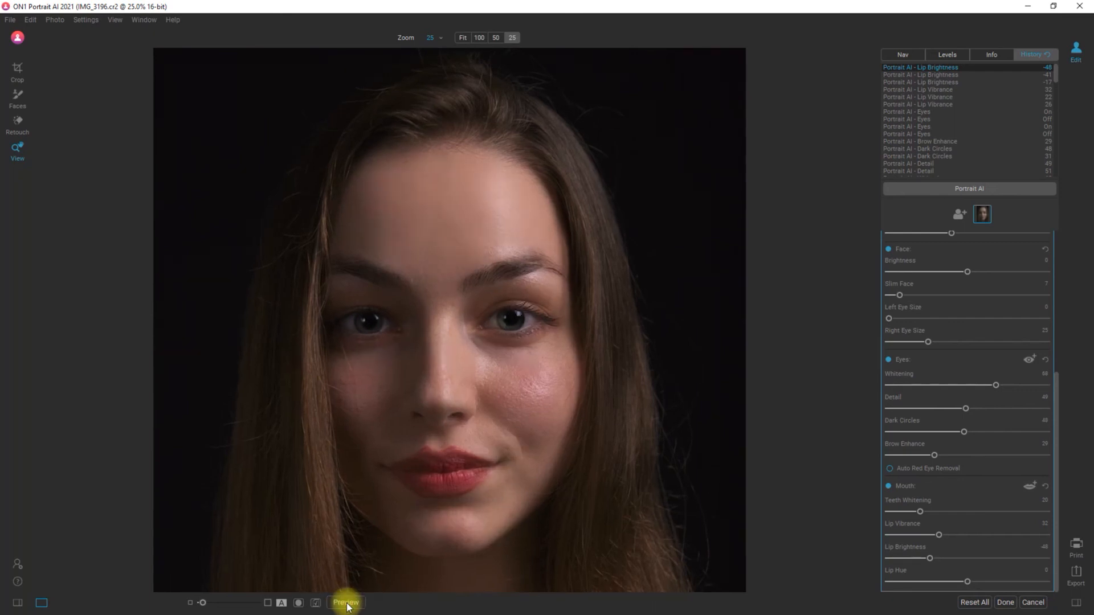
pyautogui.click(346, 603)
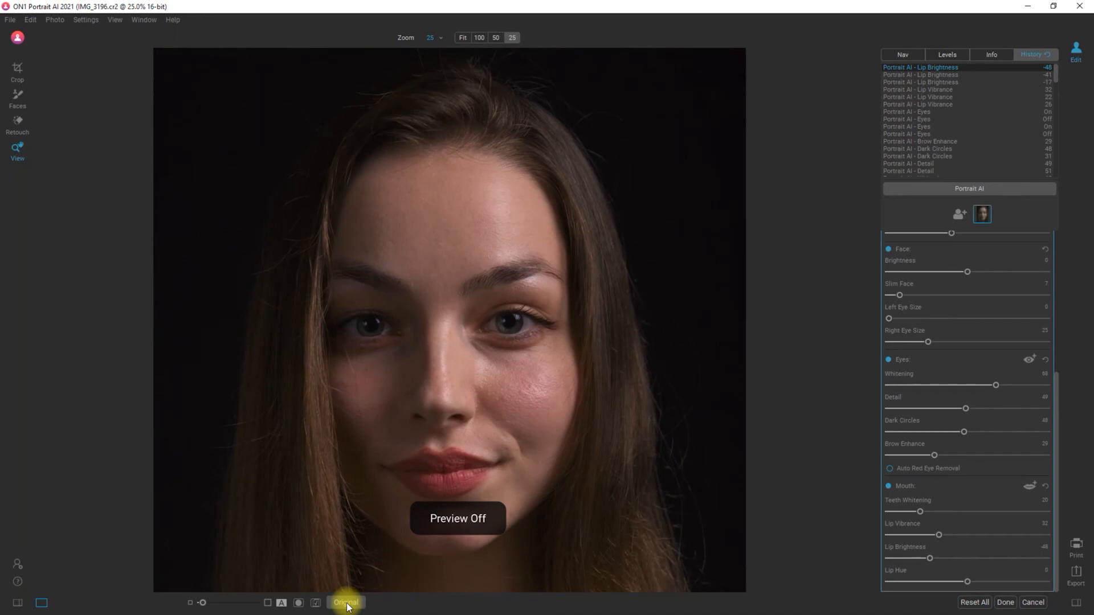
pyautogui.click(346, 603)
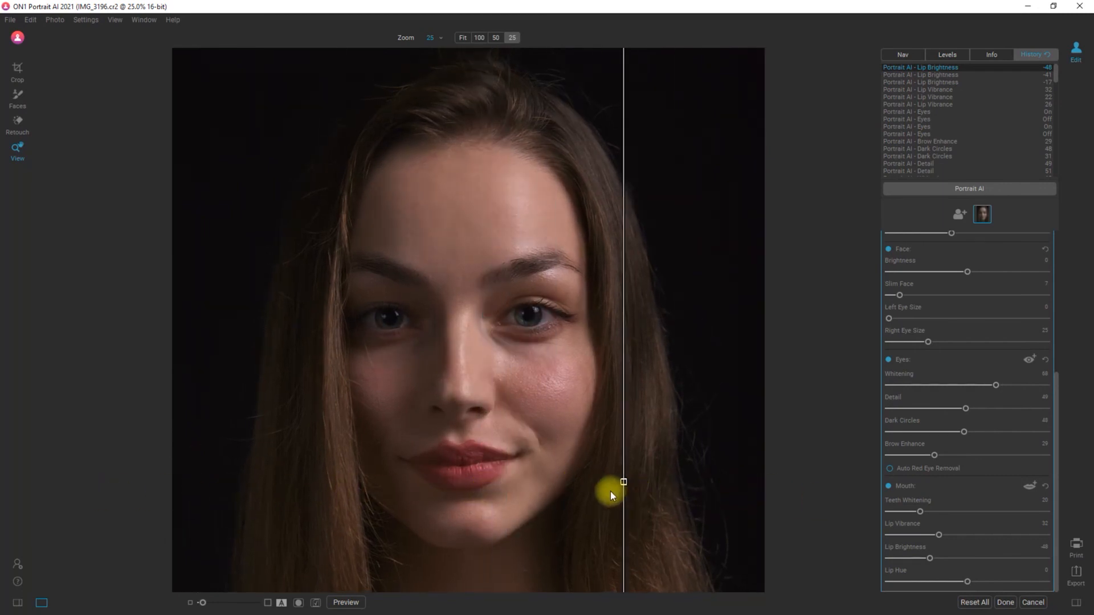
# Drag the before/after divider across the cheeks to compare the original and retouched skin
pyautogui.moveTo(623, 482); pyautogui.dragTo(349, 483)
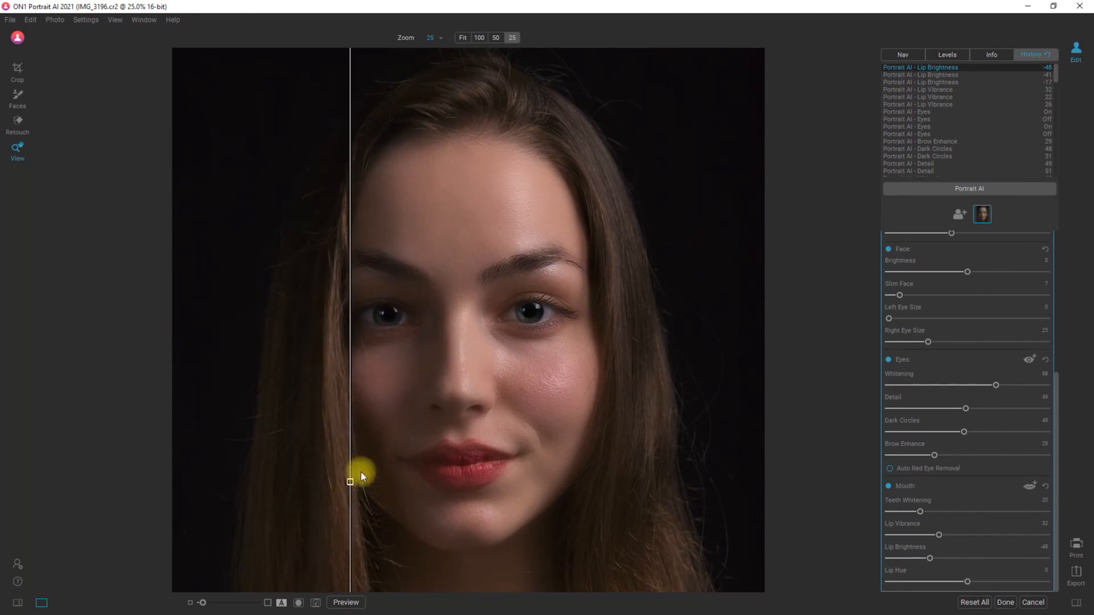
pyautogui.moveTo(348, 481); pyautogui.dragTo(586, 481)
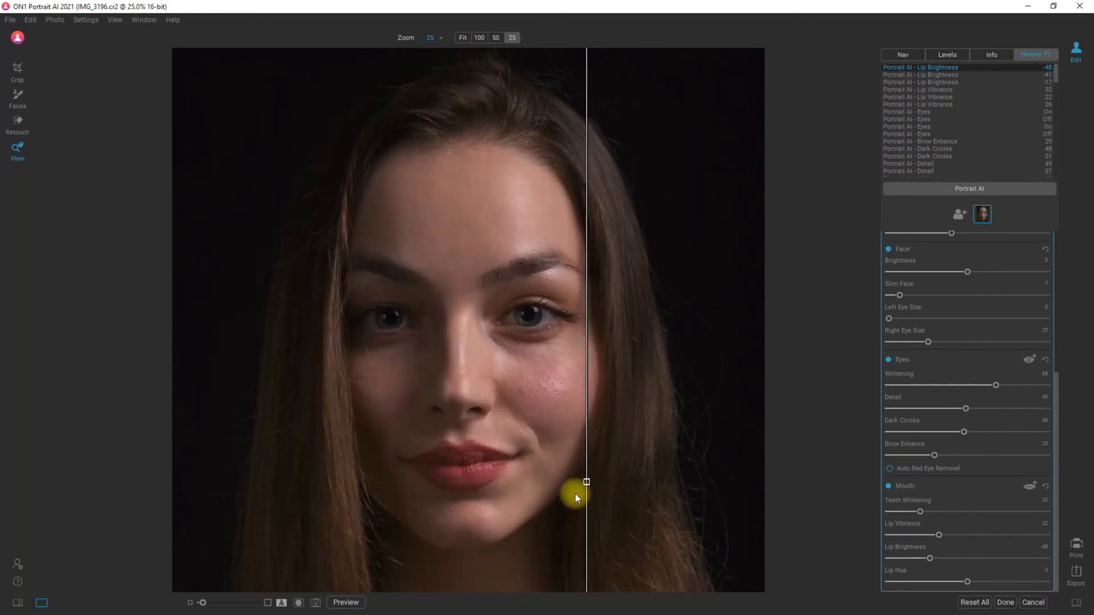
pyautogui.moveTo(586, 482); pyautogui.dragTo(521, 482)
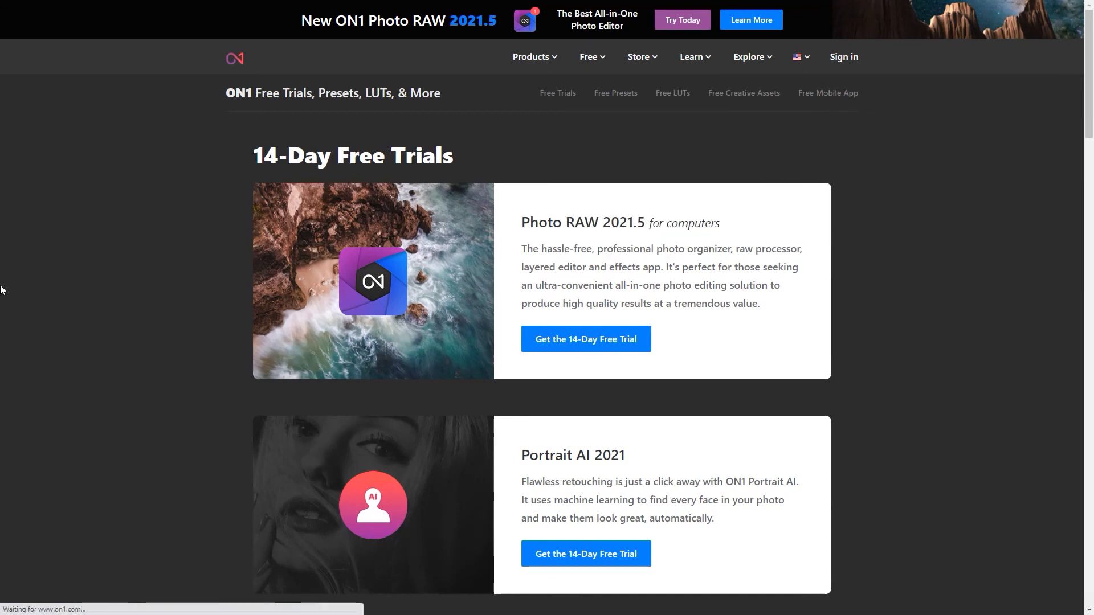
# Follow Portrait AI 2021's free trial link, then go to its product Overview page
pyautogui.click(585, 554)
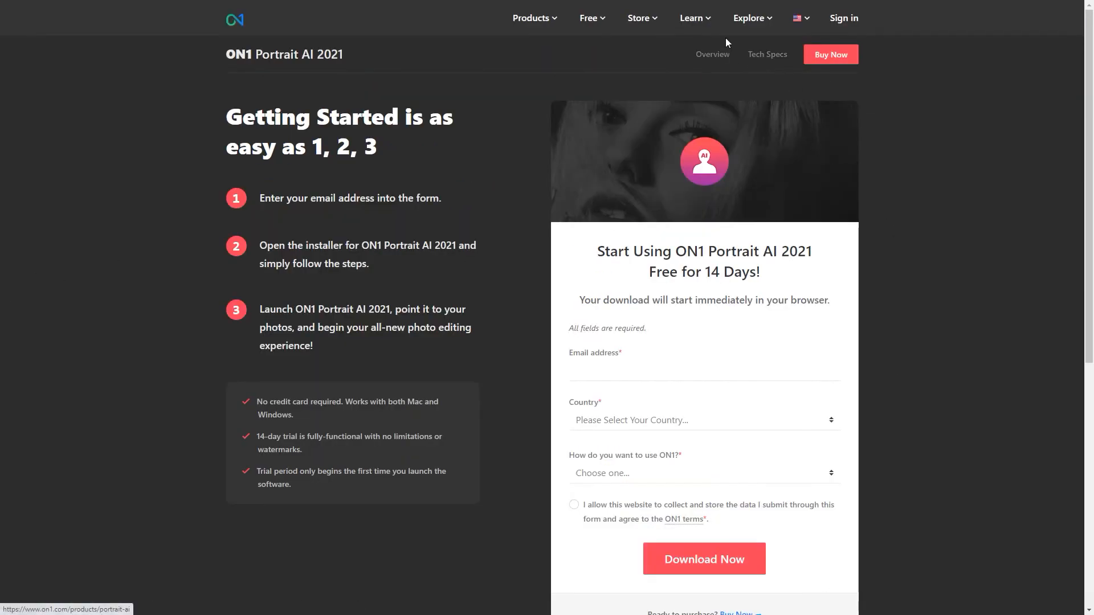
pyautogui.click(588, 17)
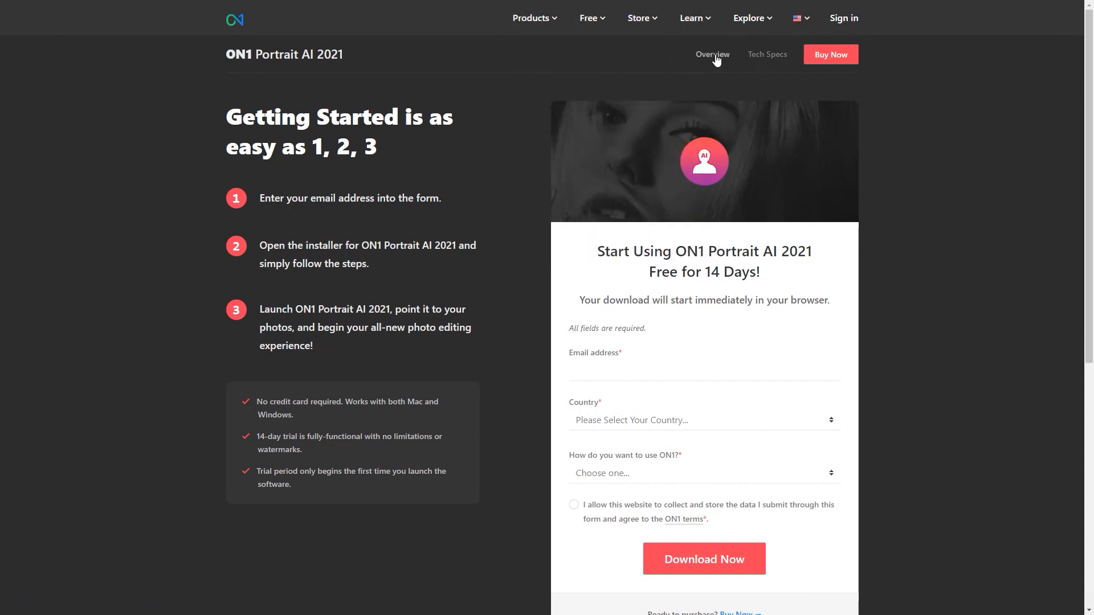
pyautogui.click(711, 55)
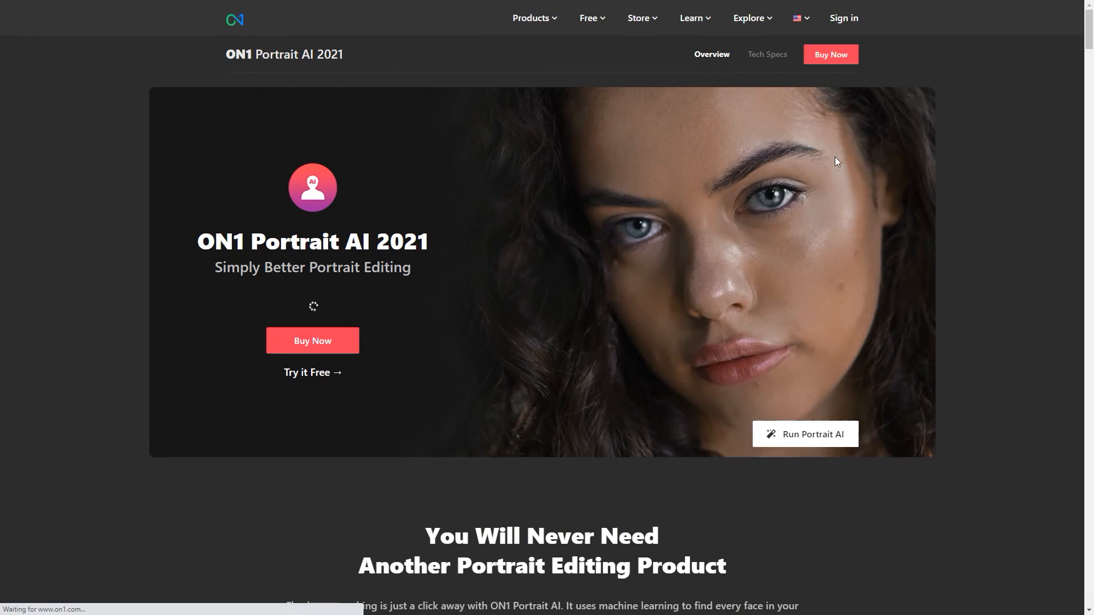